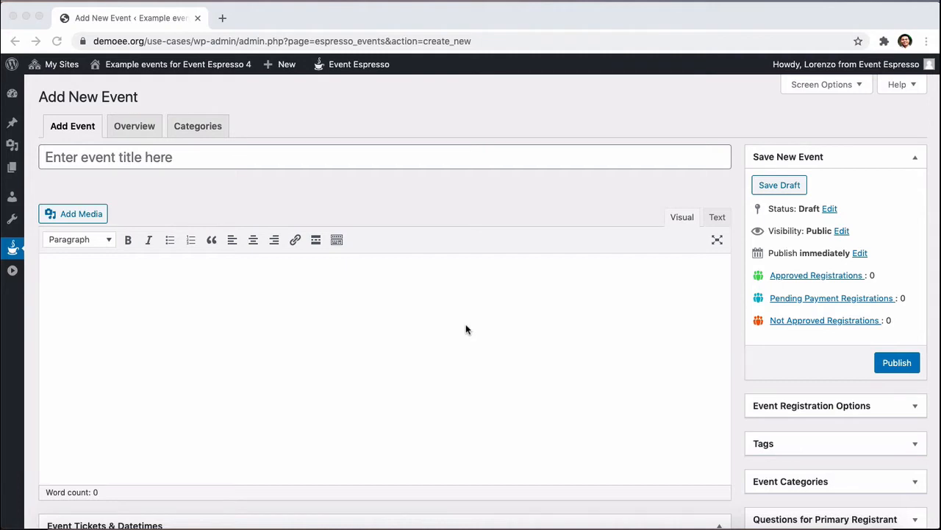
mouse_move(398, 322)
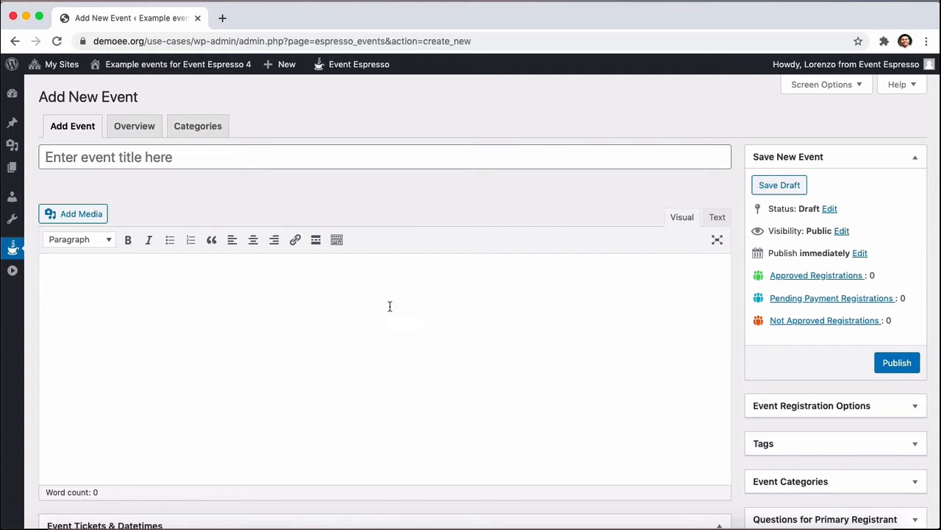
Describe the service registration with the two August 2 slots and the 9 am and 11 am options
type("Event details")
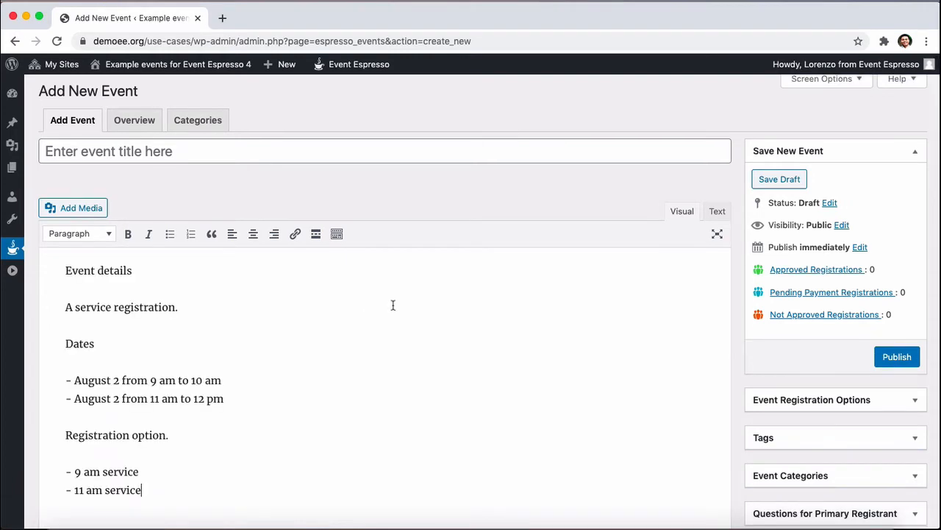
mouse_move(222, 298)
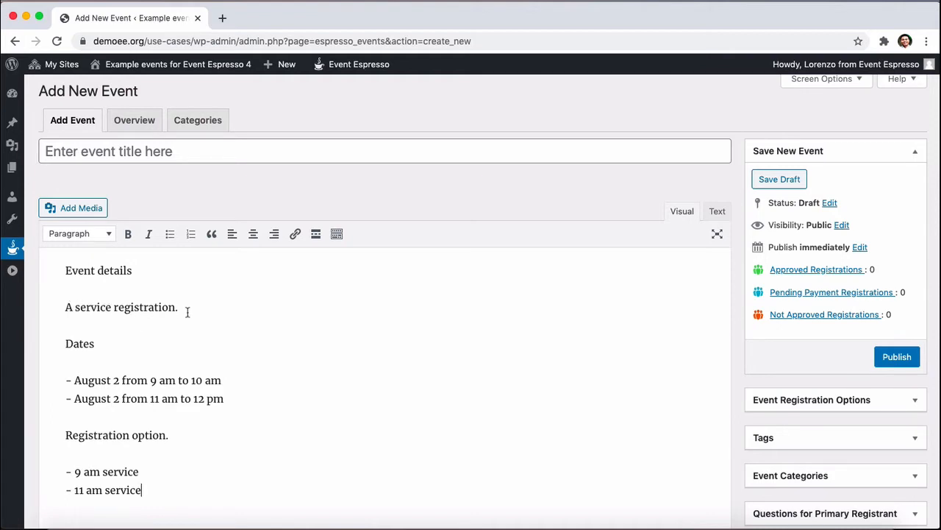
mouse_move(109, 379)
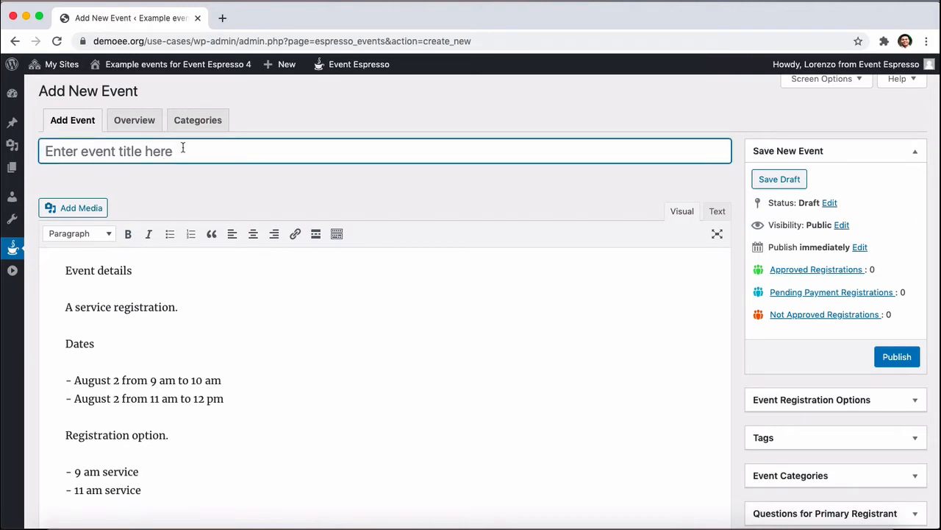
Title the event 'Sunday, August 2 services'
type("Sunday, A")
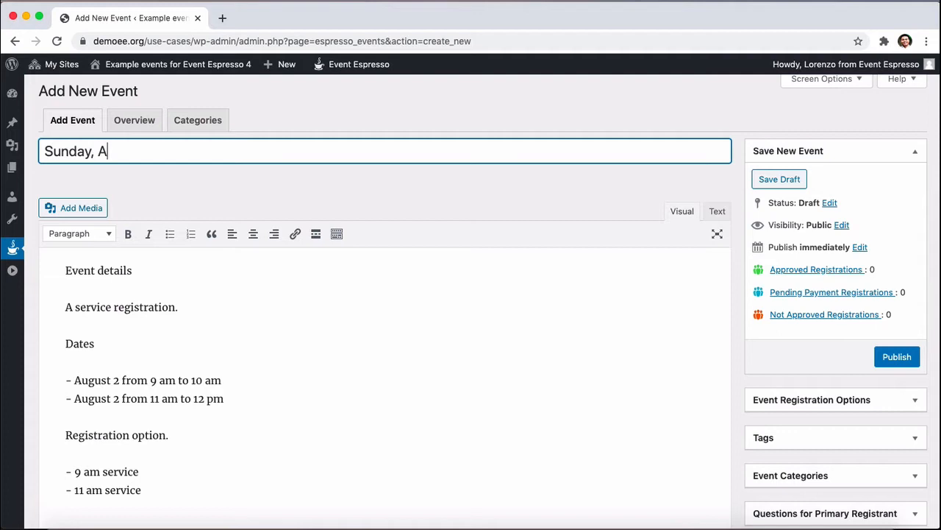
type("ugust 2 services")
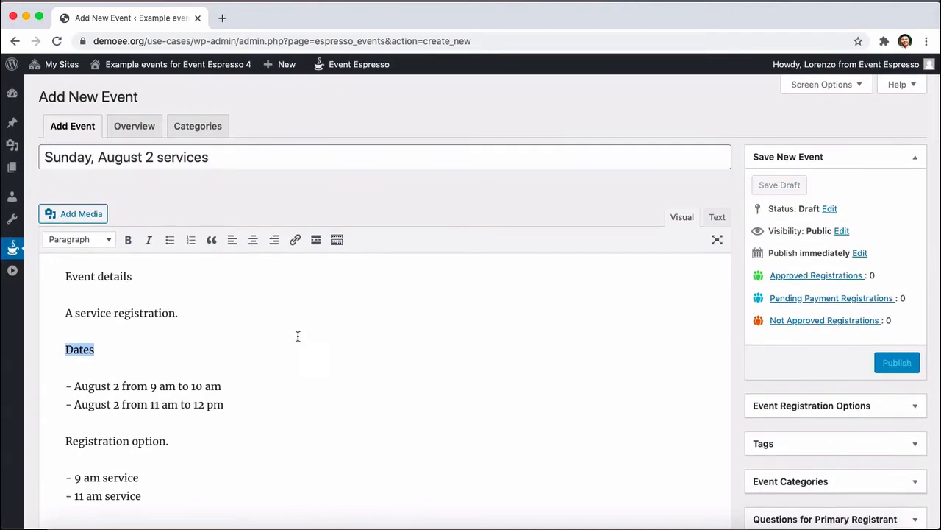
Set the first datetime's start to August 2, 2020 at 9:00 am
scroll("down", 3)
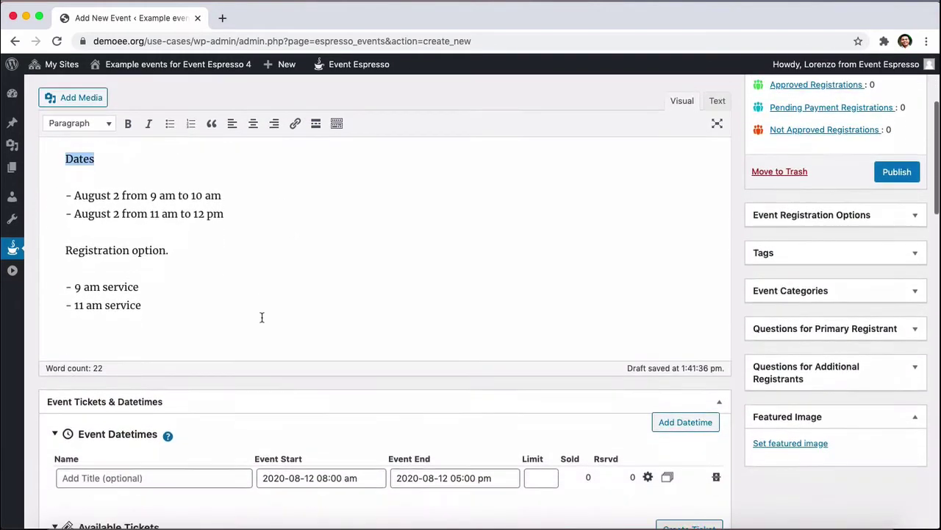
scroll("down", 3)
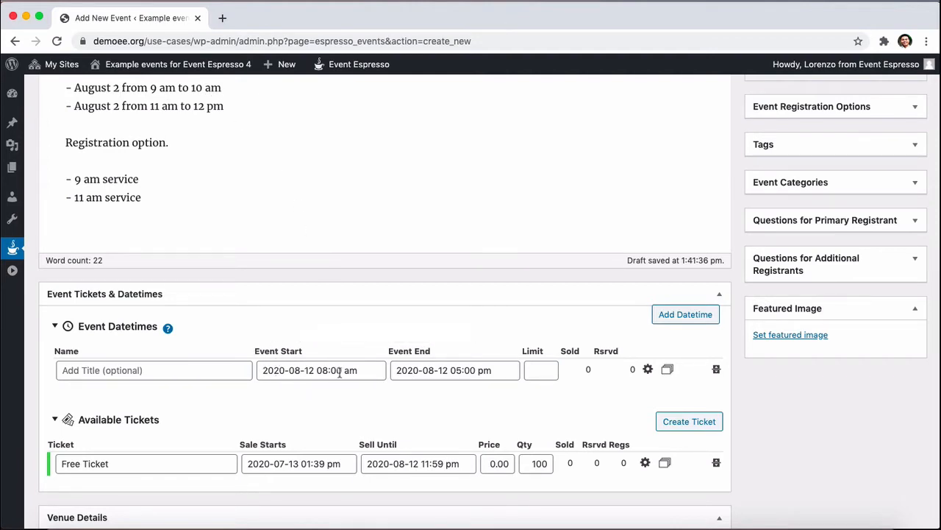
left_click(320, 371)
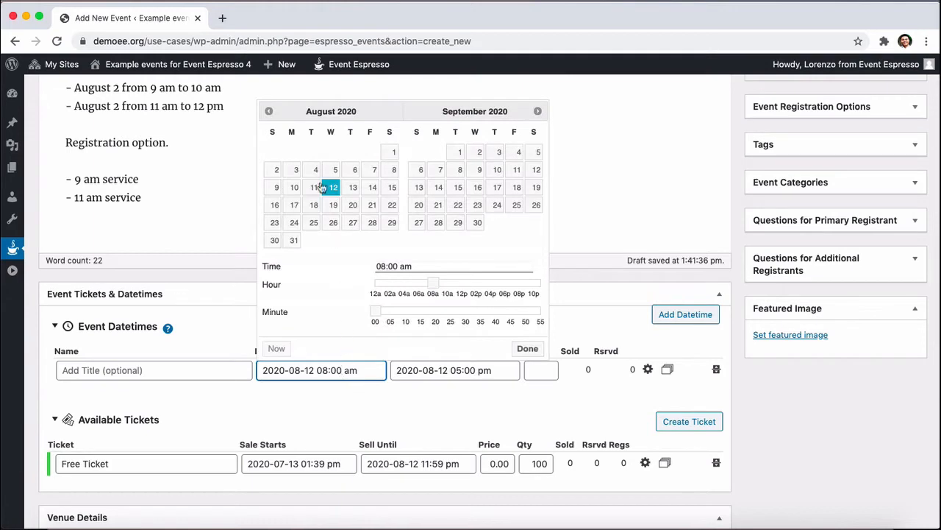
left_click(273, 169)
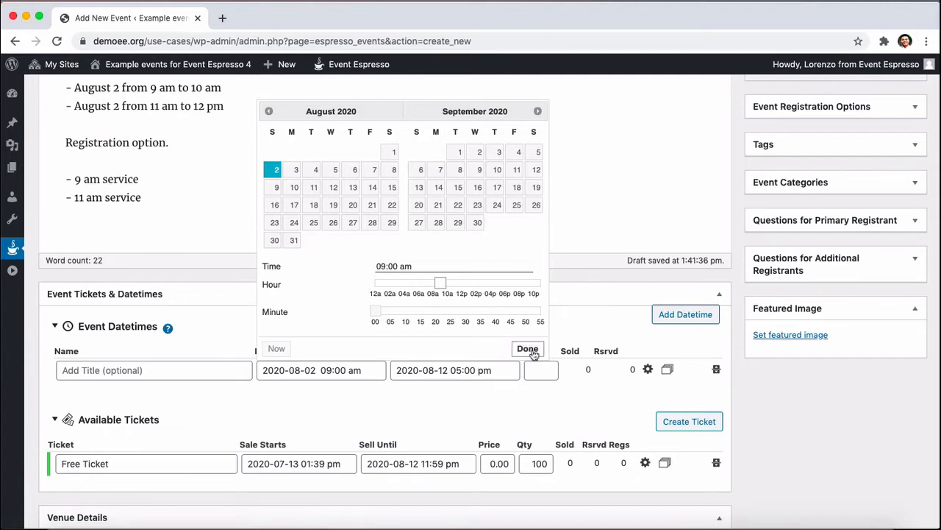
left_click(527, 348)
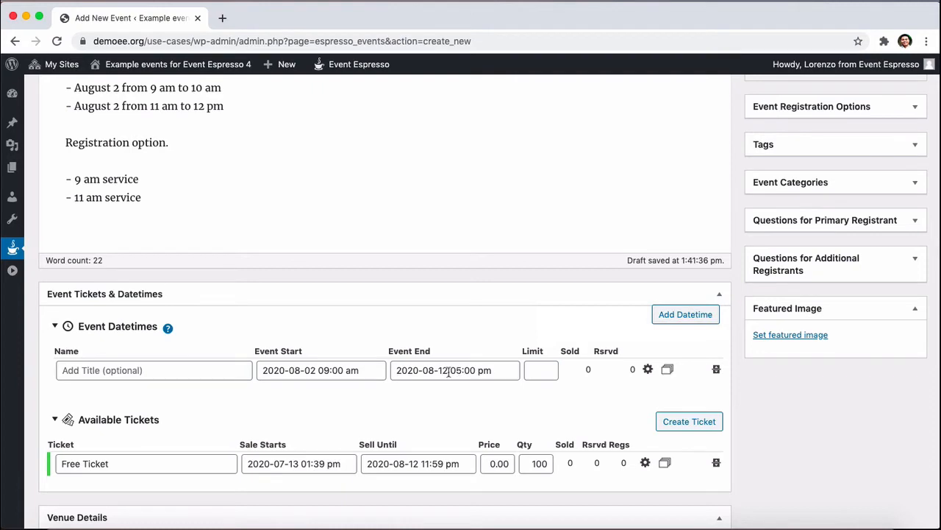
Set the first datetime's end to August 2, 2020 at 10:00 am
left_click(455, 370)
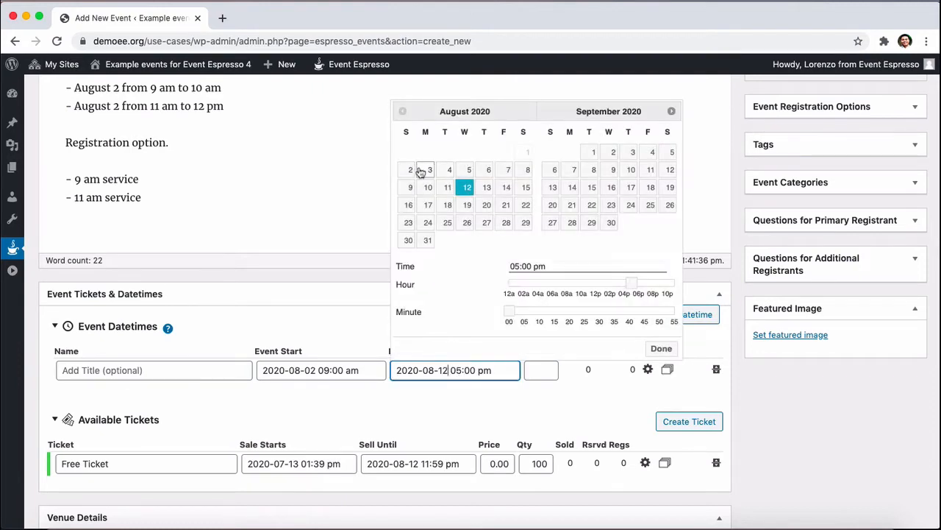
left_click(408, 171)
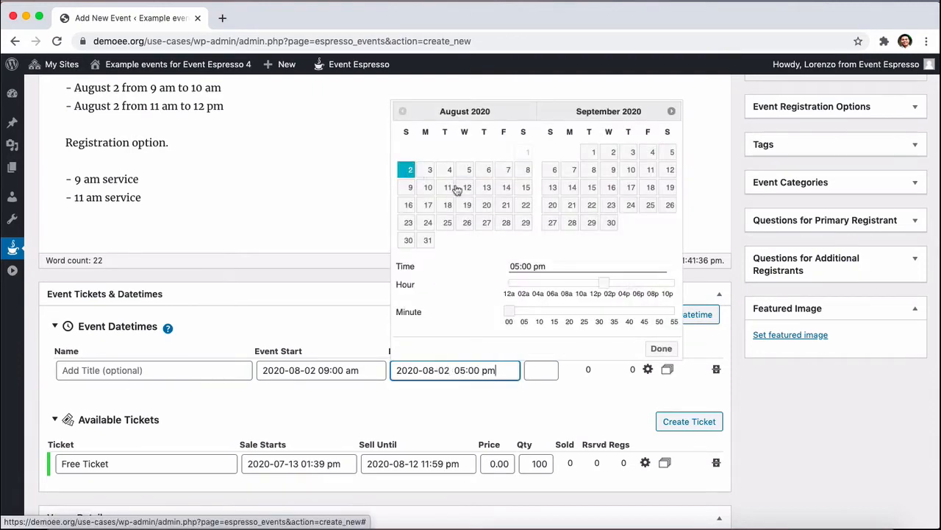
left_click_drag(603, 283, 568, 282)
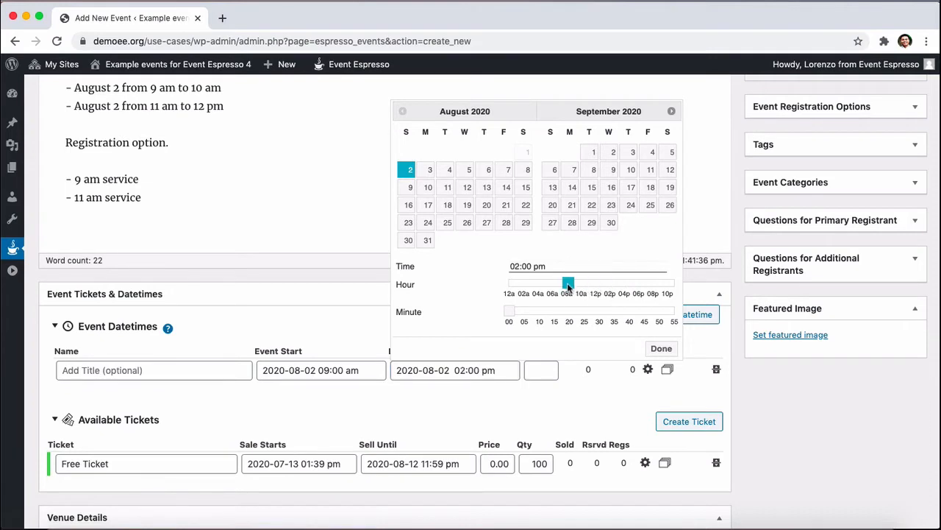
left_click_drag(568, 282, 521, 282)
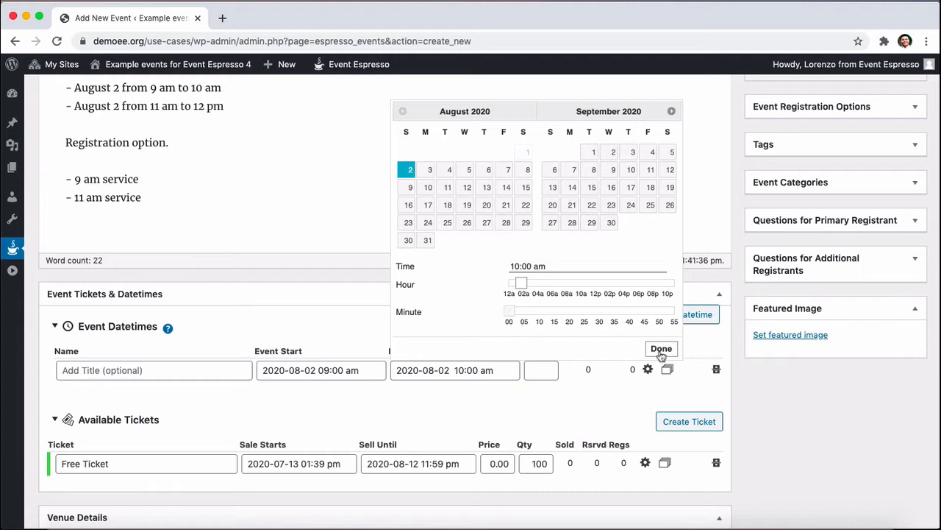
left_click(662, 348)
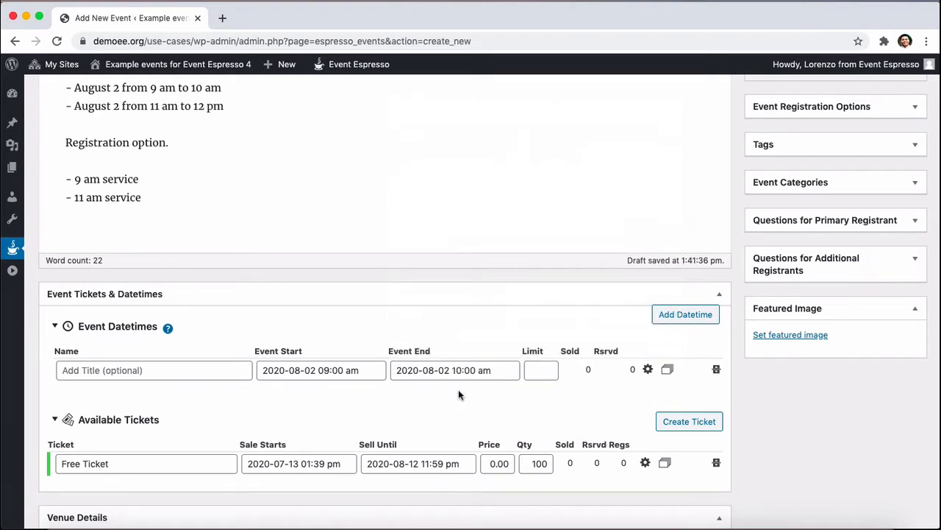
mouse_move(327, 212)
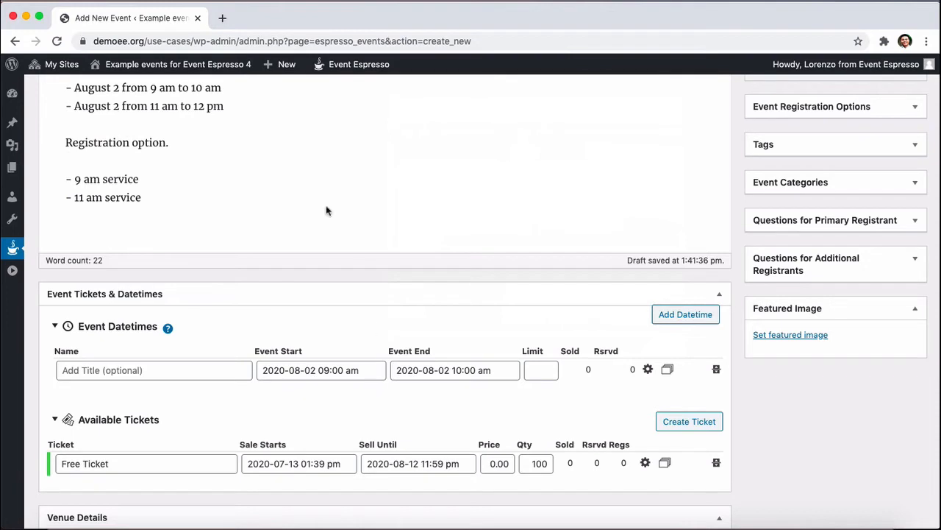
mouse_move(275, 238)
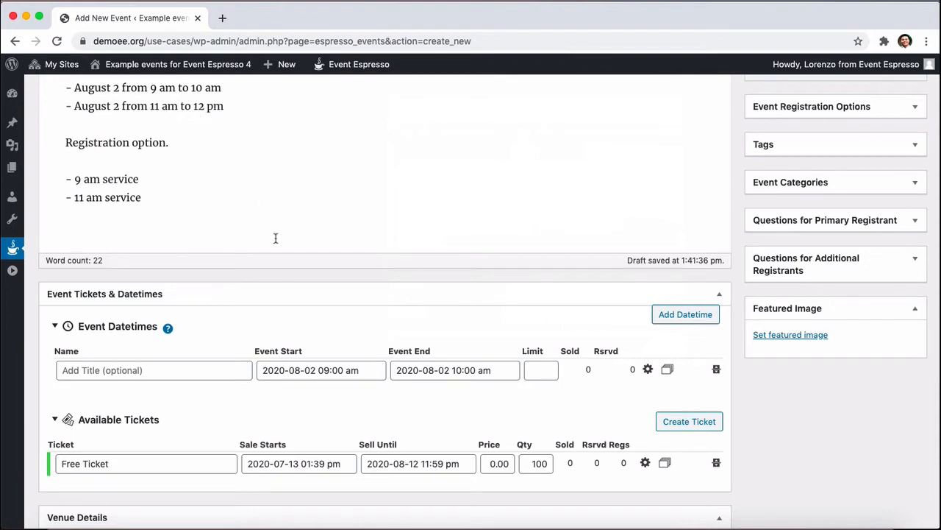
mouse_move(209, 109)
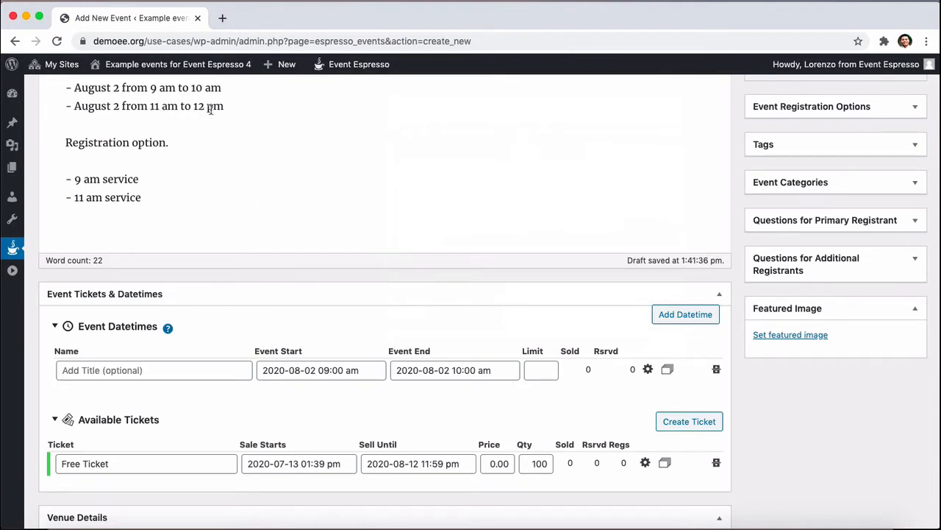
mouse_move(635, 386)
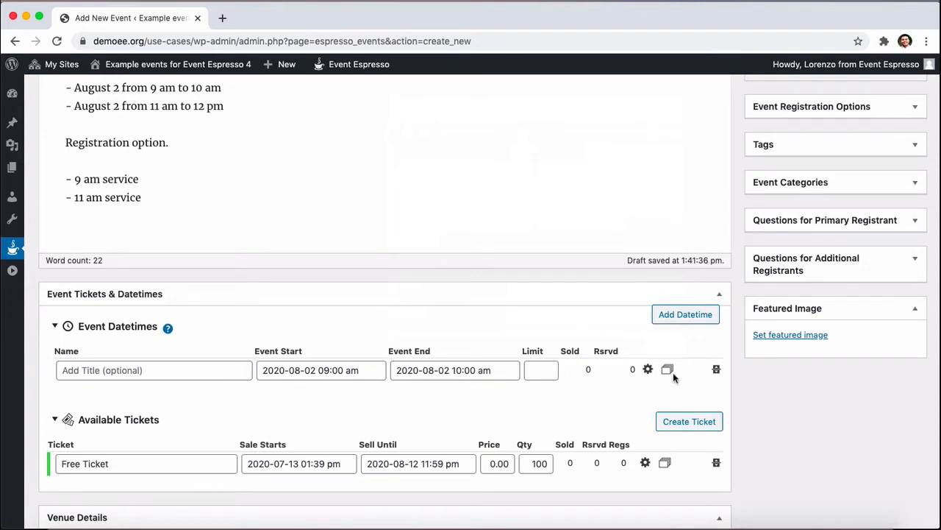
mouse_move(668, 369)
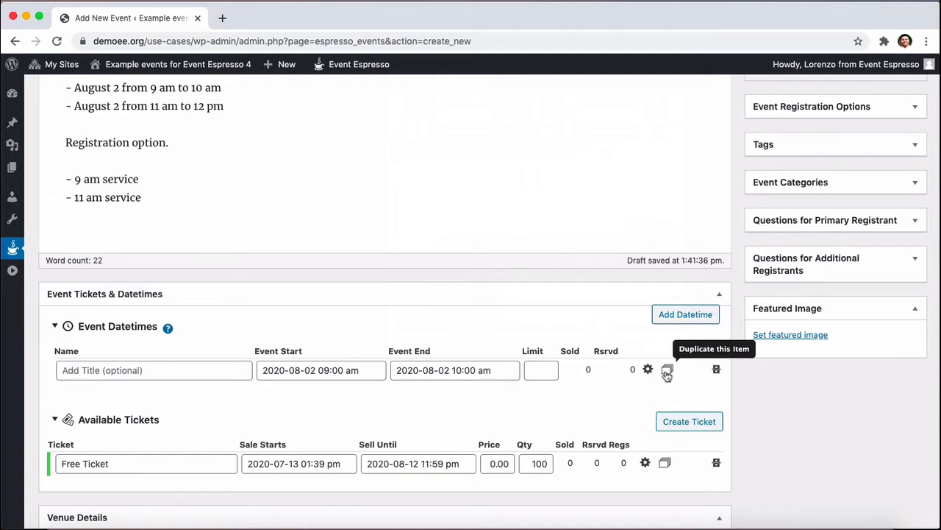
Duplicate the first datetime and move the copy to 11:00 am–12:00 pm on August 2
left_click(668, 369)
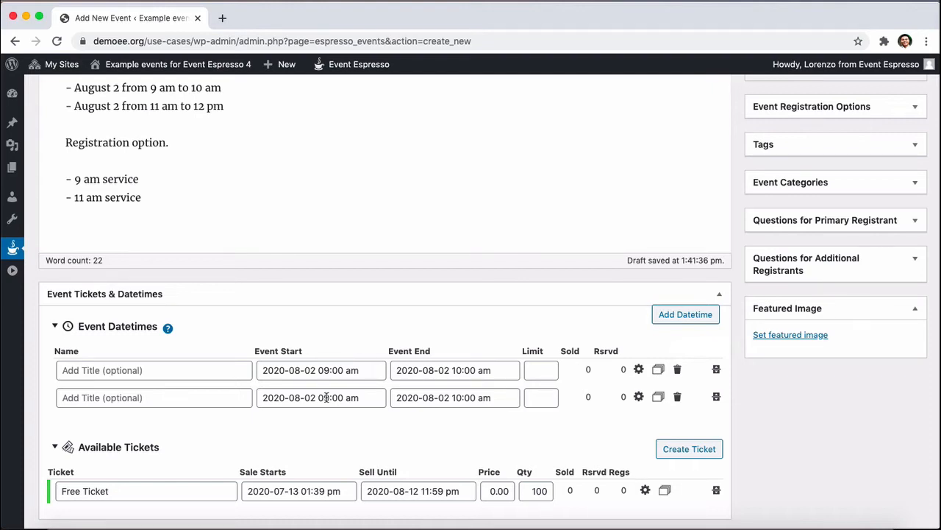
left_click(320, 398)
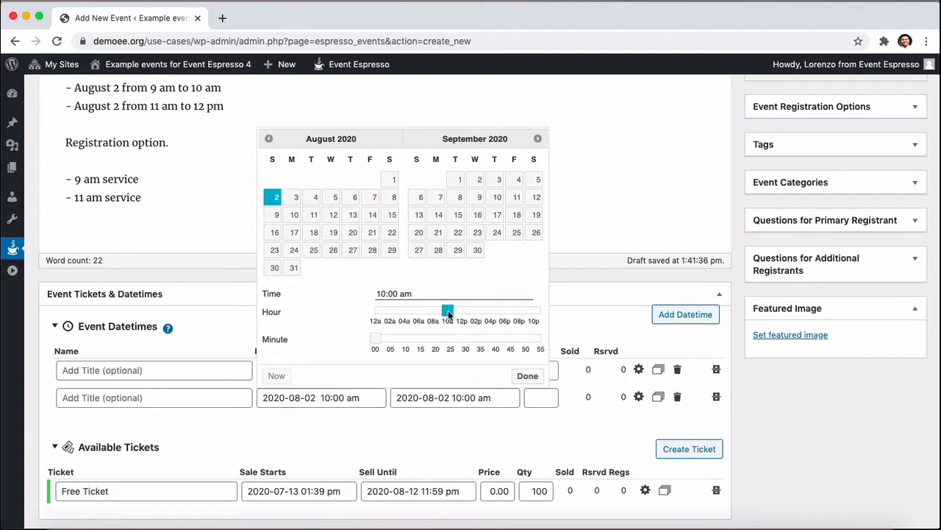
left_click(526, 376)
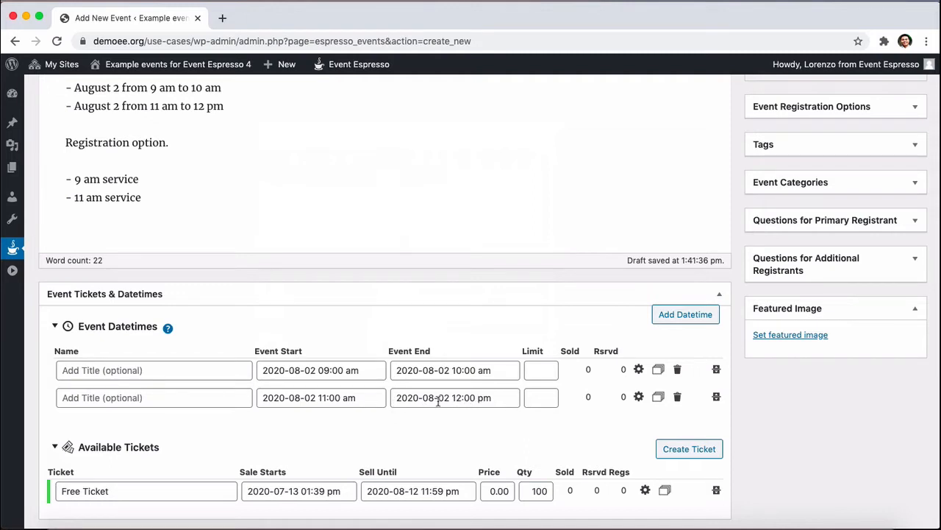
mouse_move(242, 397)
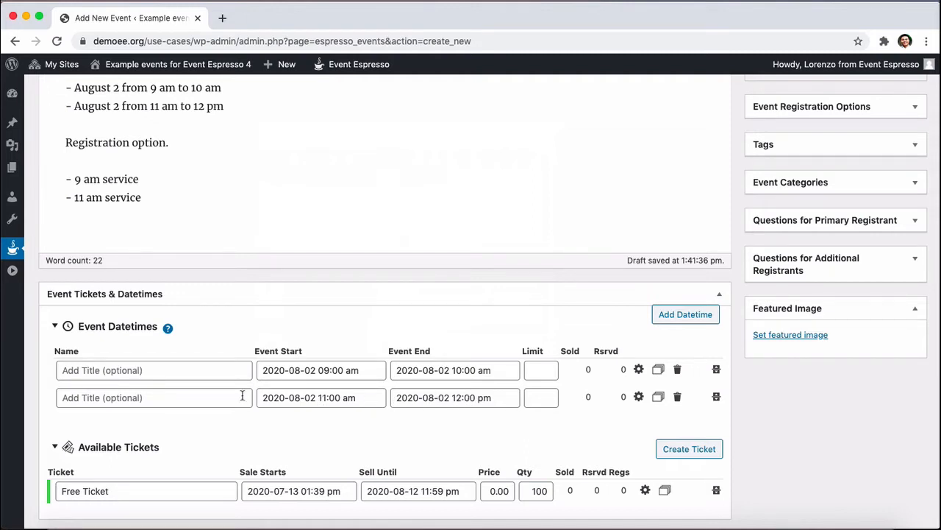
Name the datetimes '9 am service' and '11 am service'
left_click(153, 371)
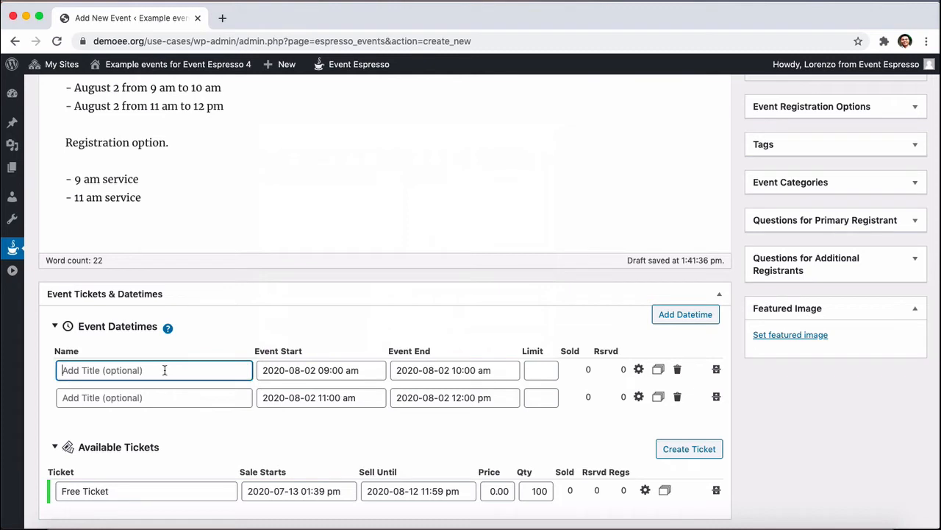
type("9 am")
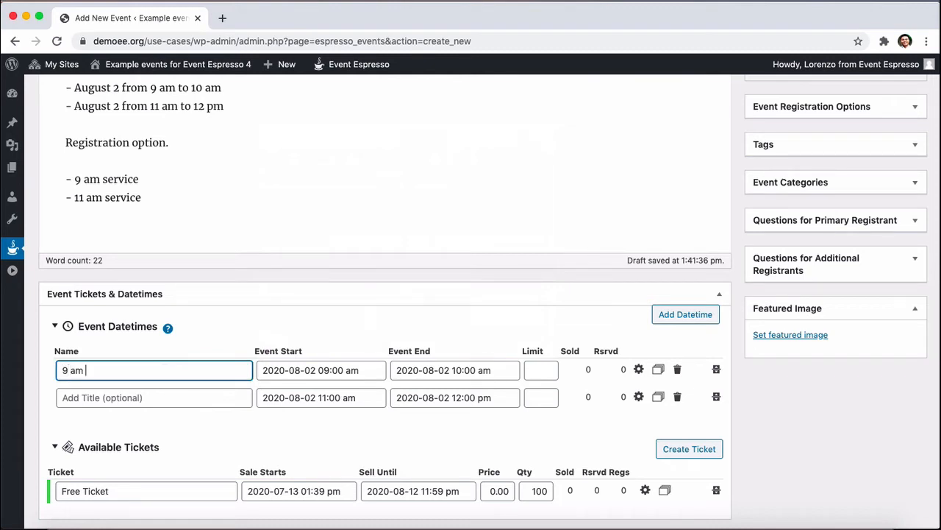
type("servic")
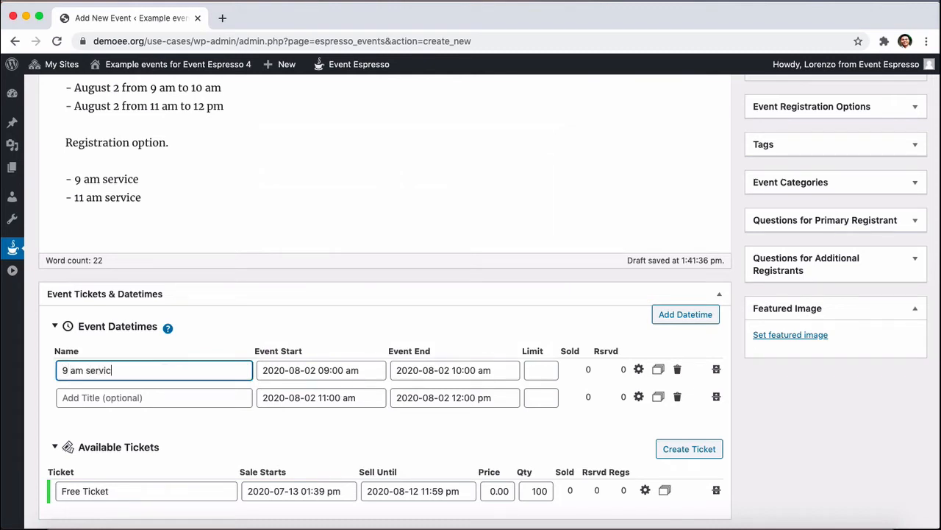
type("1")
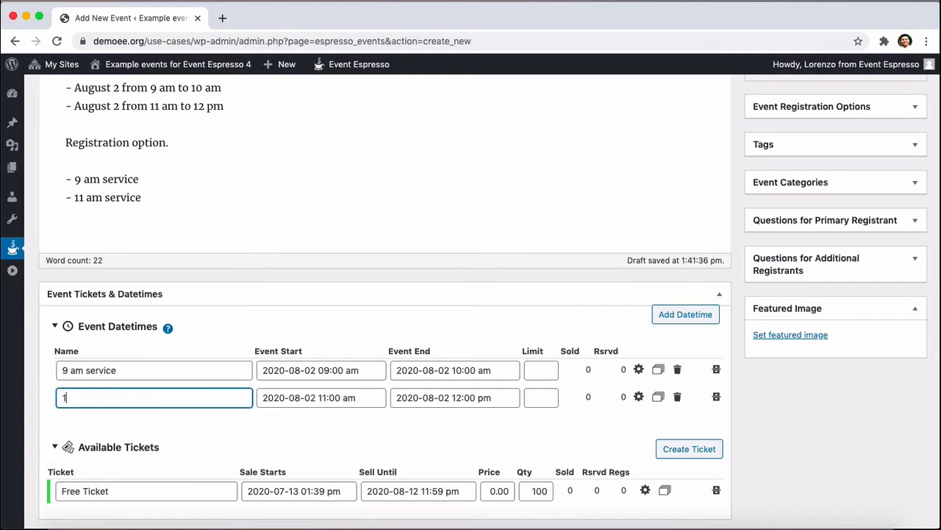
type("1 am service")
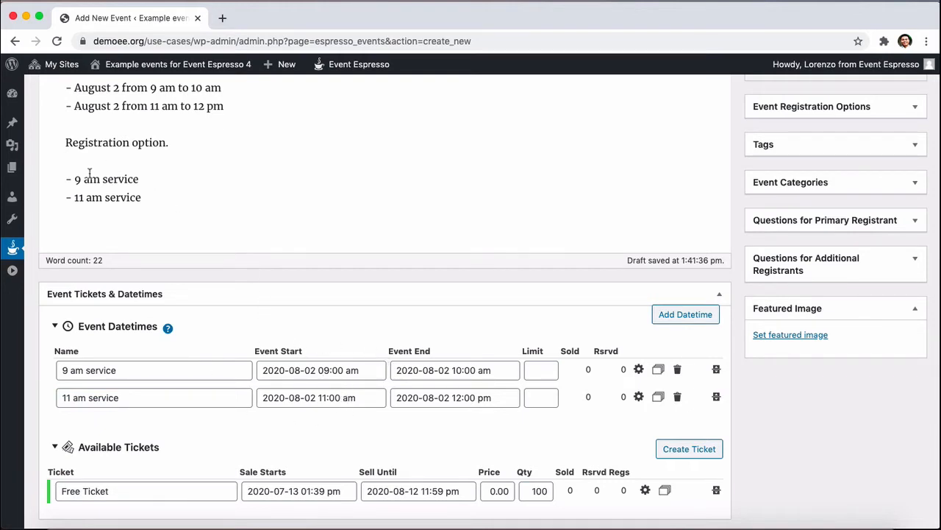
Rename the free ticket '9 am service' selling until August 2, 2020 at 8:00 am
left_click(146, 492)
type("9 am service")
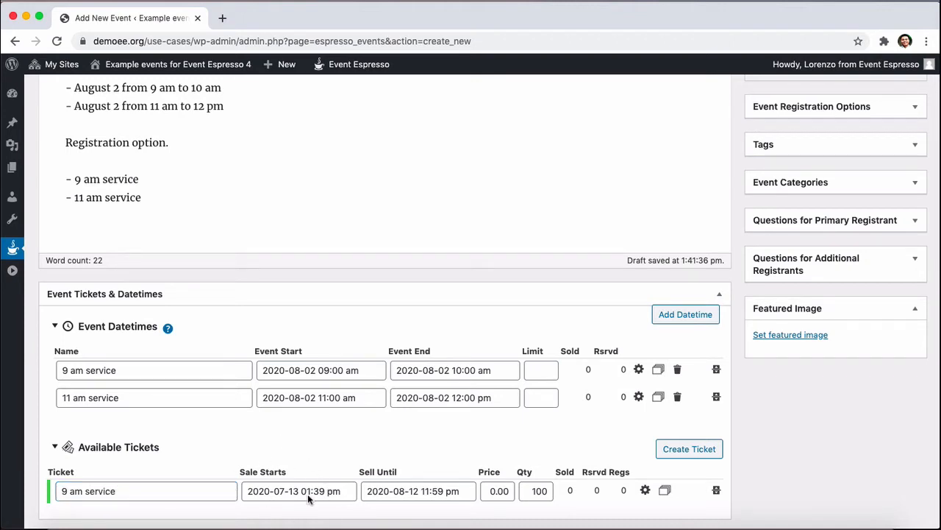
mouse_move(400, 481)
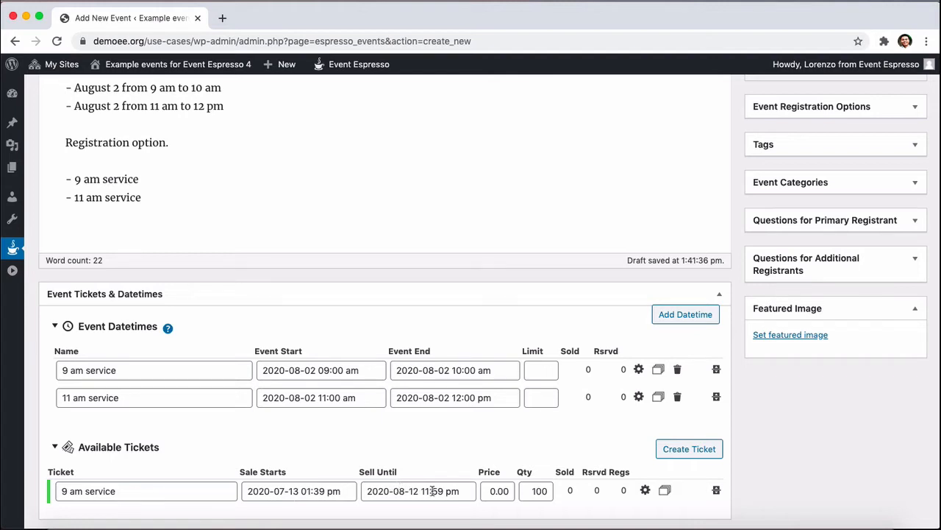
left_click(417, 491)
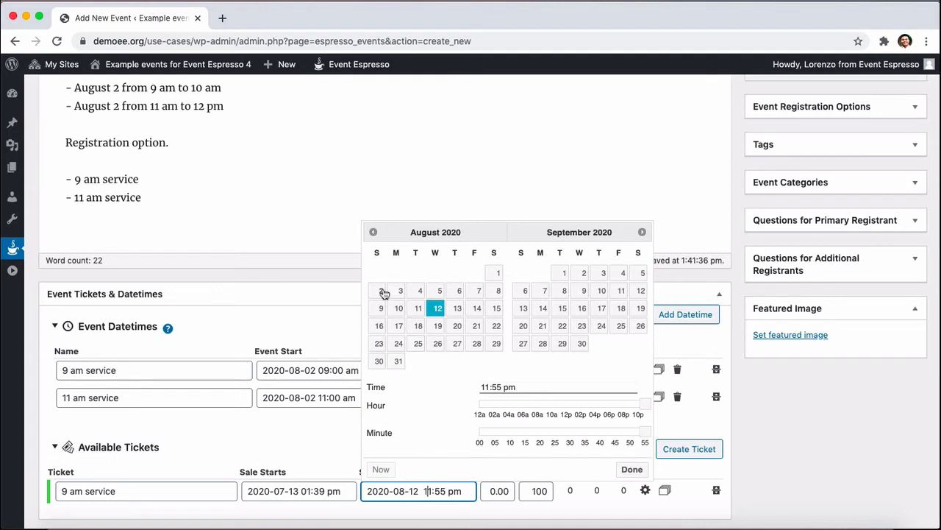
left_click(378, 291)
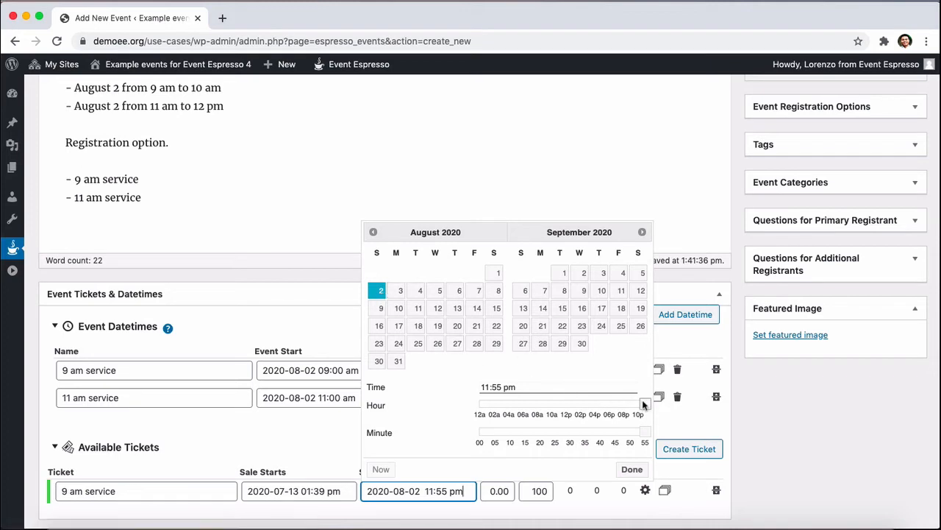
left_click_drag(641, 403, 531, 403)
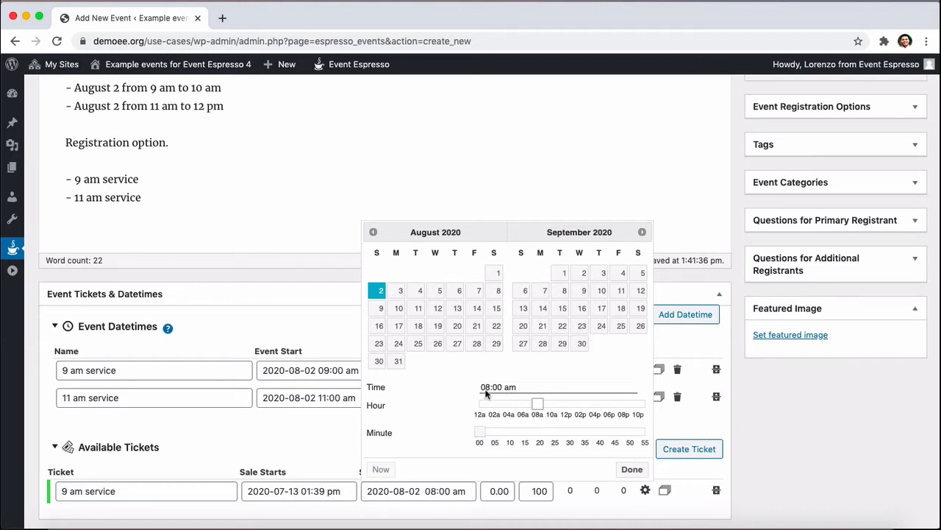
mouse_move(491, 395)
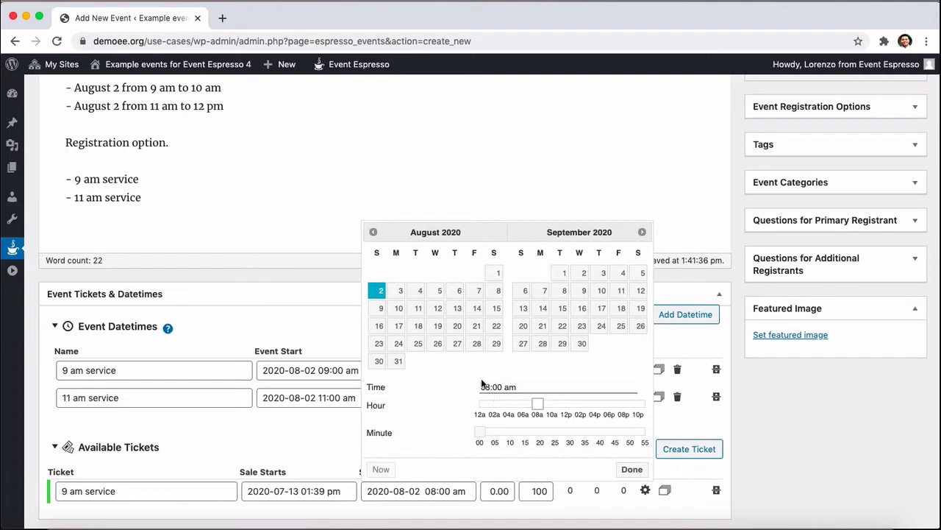
mouse_move(494, 395)
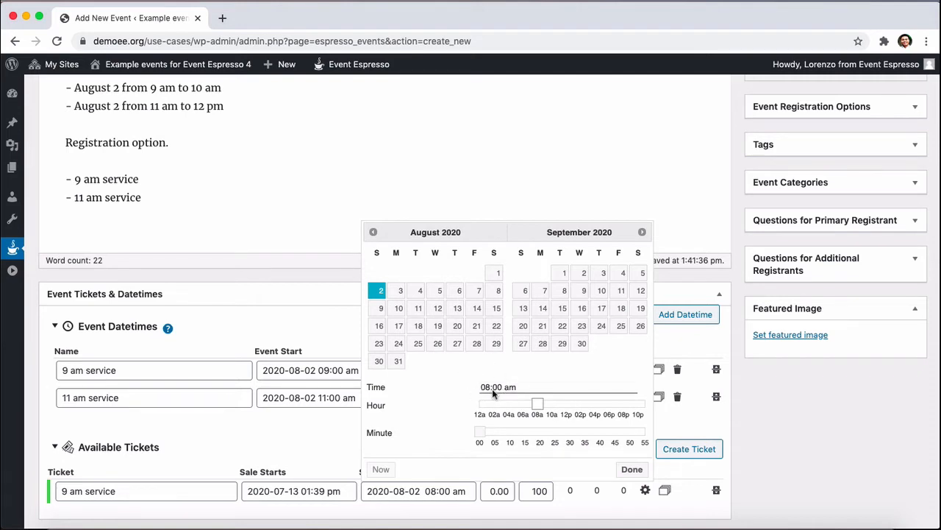
left_click(633, 469)
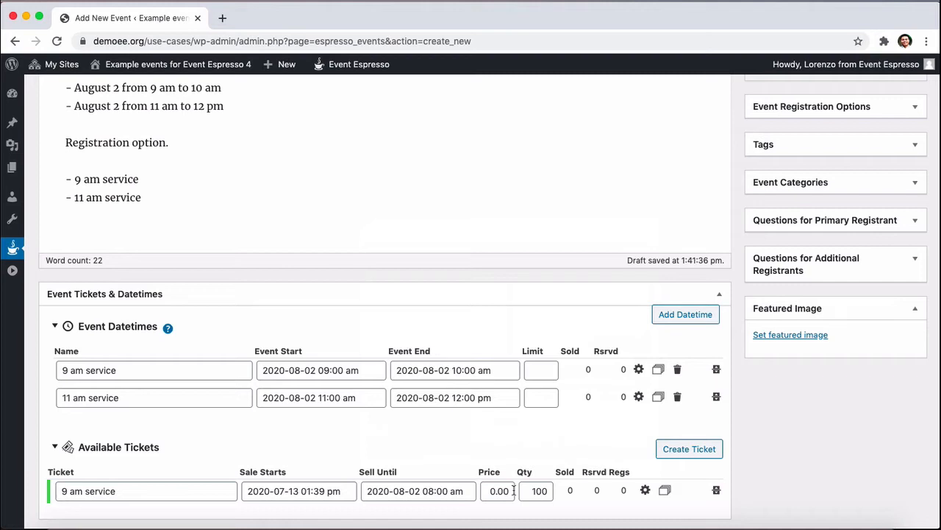
Set the ticket quantity to 75 and duplicate it as '11 am service'
left_click(537, 491)
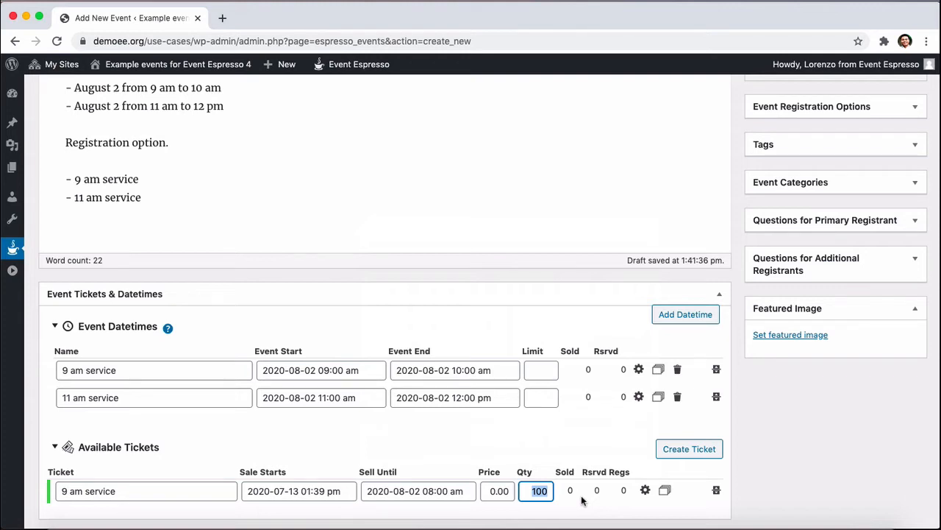
type("75")
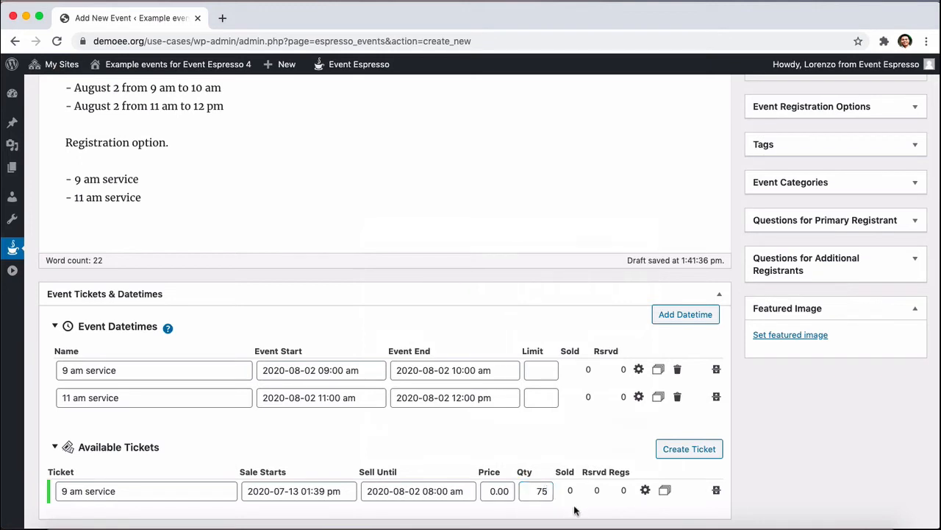
left_click(146, 491)
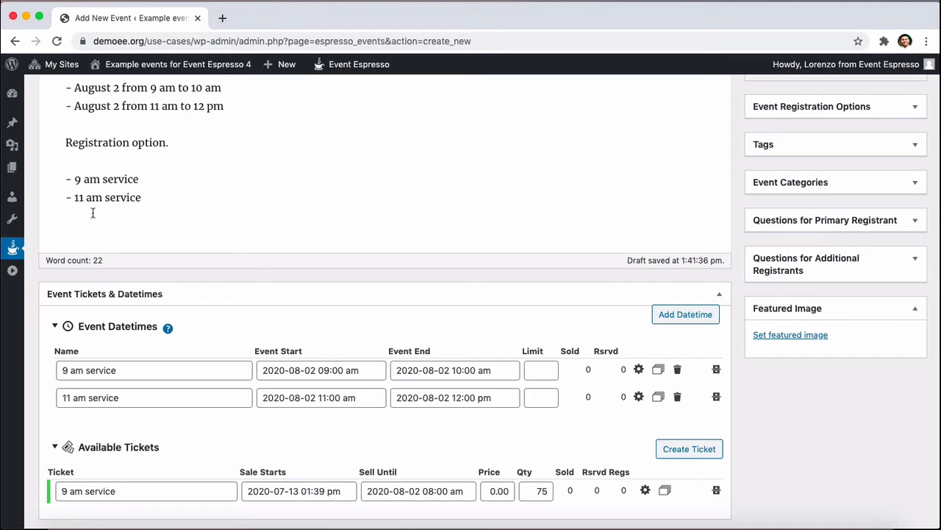
mouse_move(445, 439)
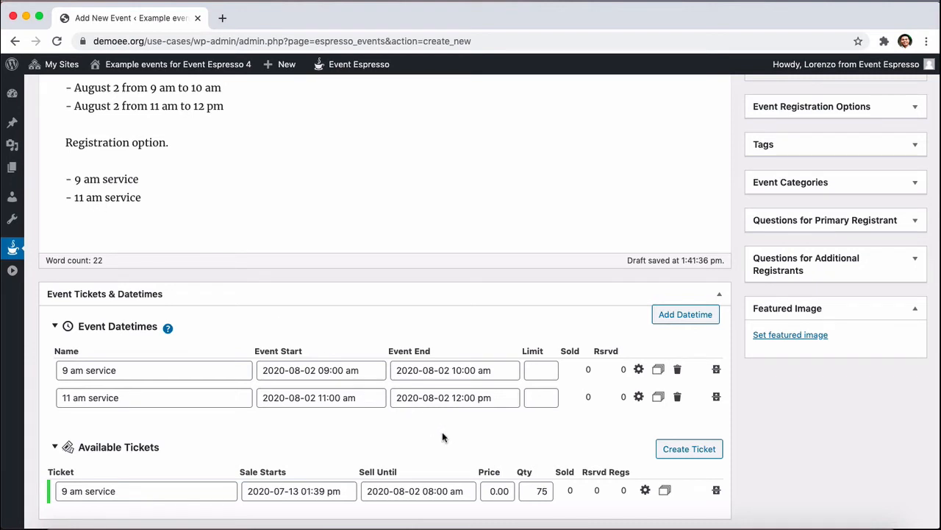
mouse_move(585, 504)
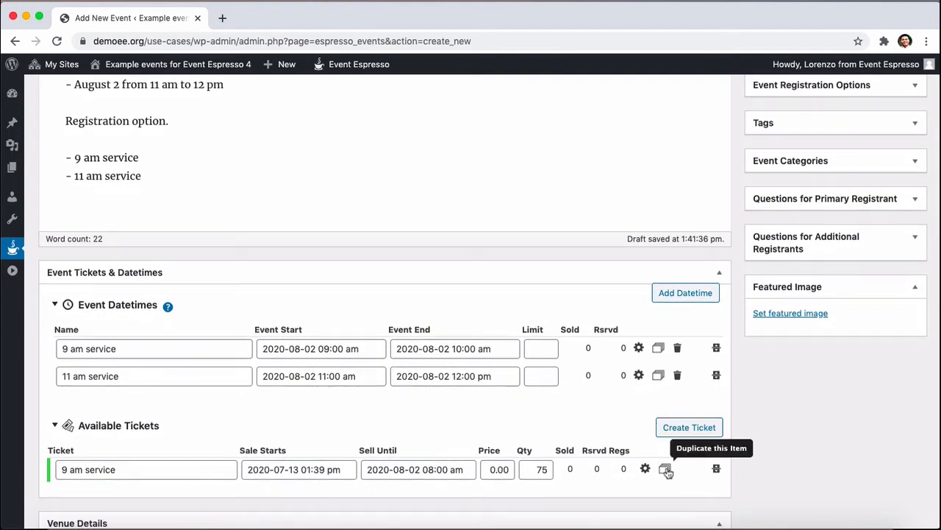
left_click(665, 470)
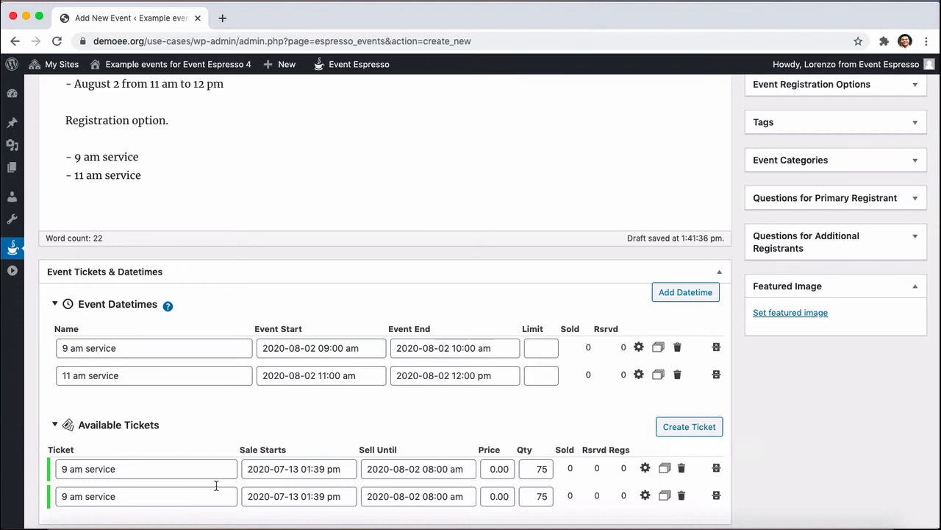
left_click(146, 497)
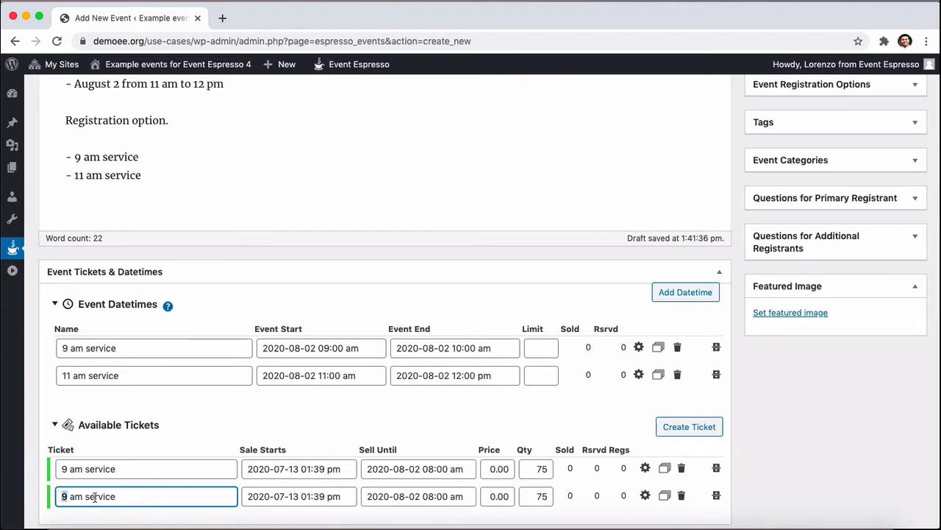
type("11 am service")
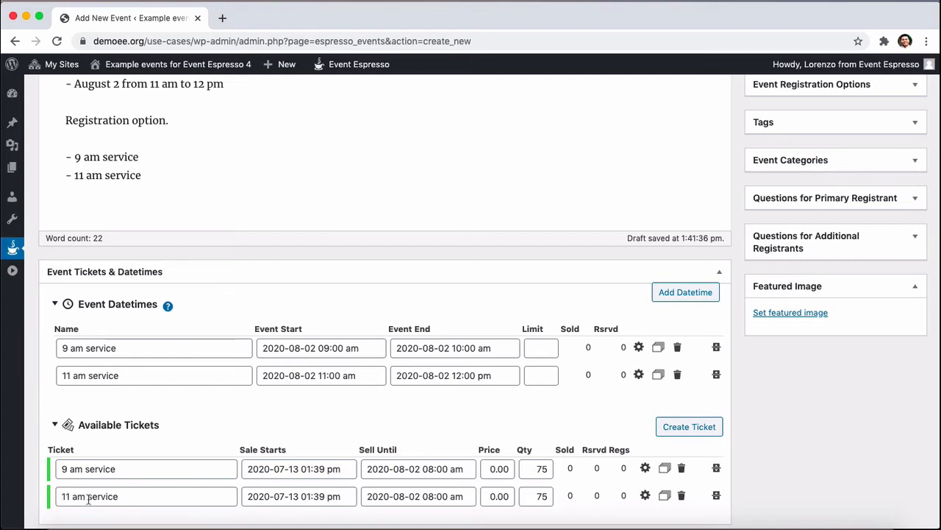
mouse_move(429, 496)
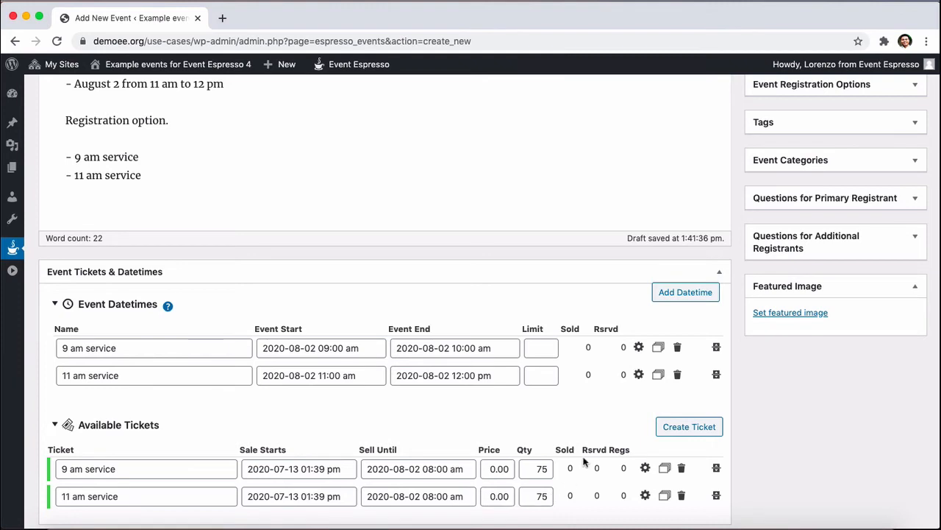
mouse_move(582, 400)
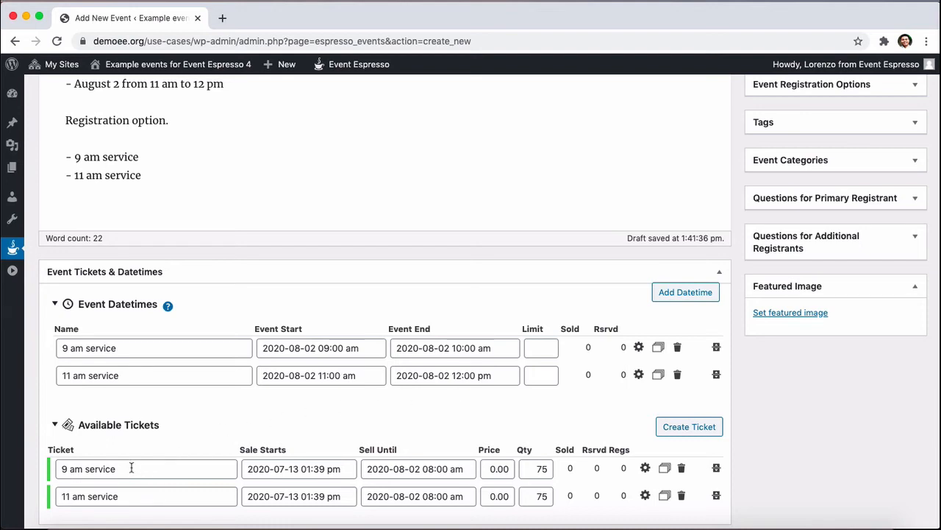
mouse_move(128, 467)
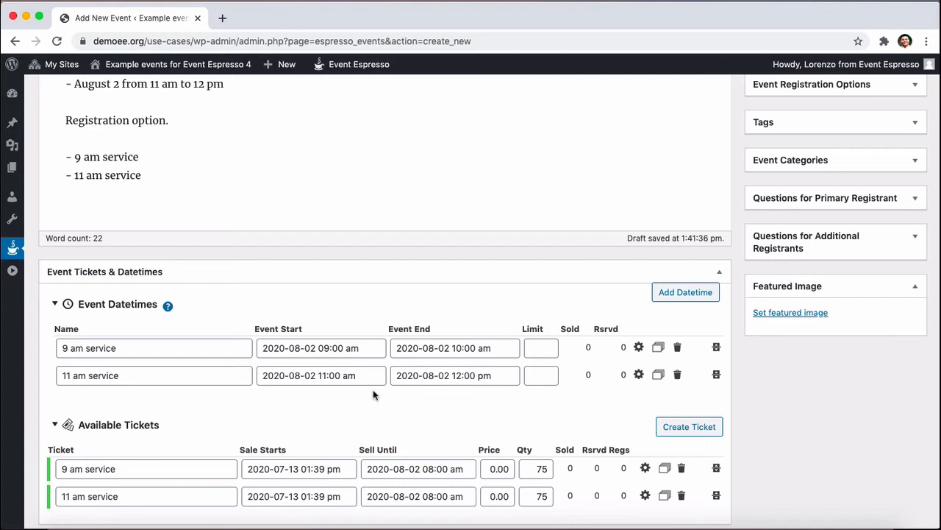
mouse_move(640, 347)
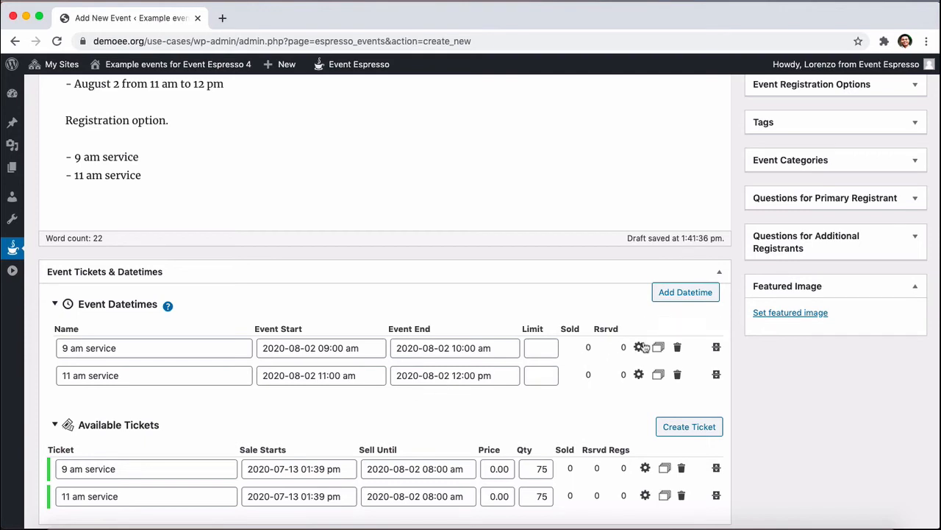
mouse_move(659, 347)
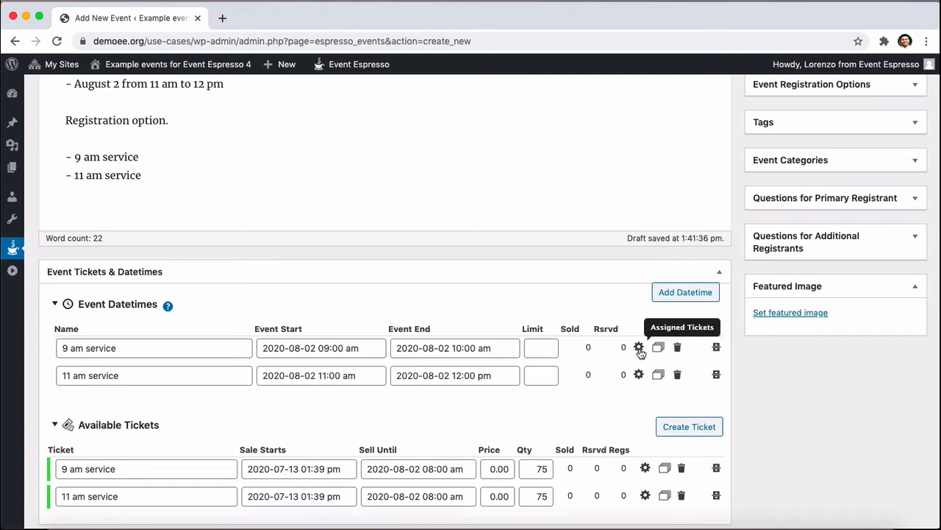
Leave each datetime only its matching ticket: 9 am service for 9 am, 11 am service for 11 am
left_click(638, 347)
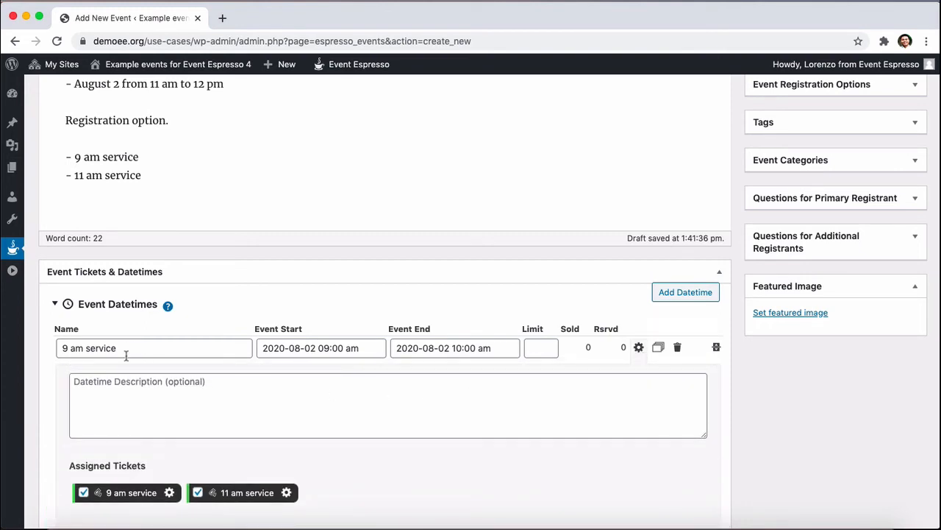
mouse_move(131, 497)
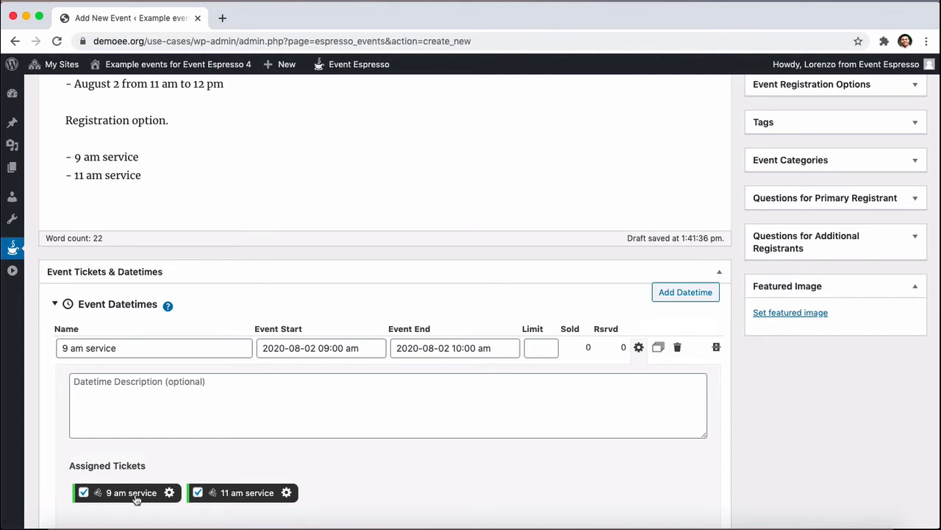
mouse_move(244, 497)
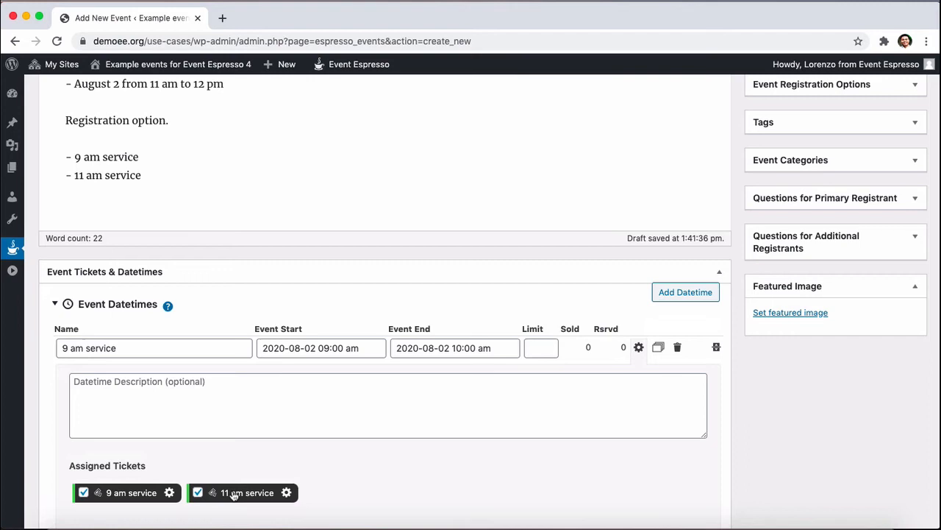
mouse_move(228, 496)
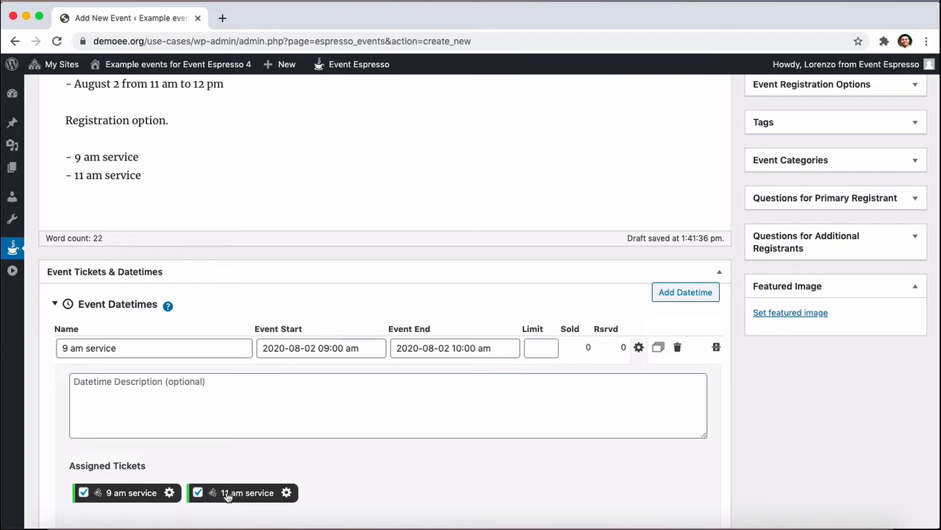
left_click(201, 491)
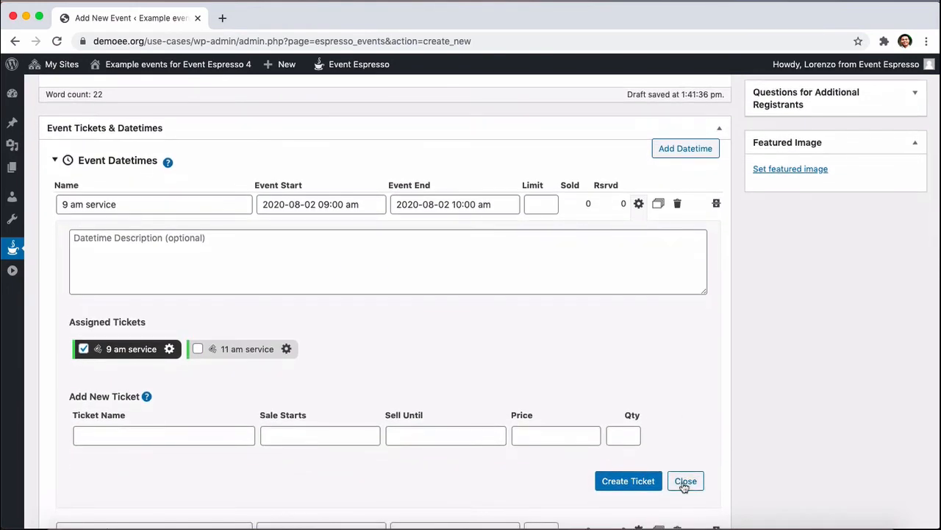
left_click(686, 480)
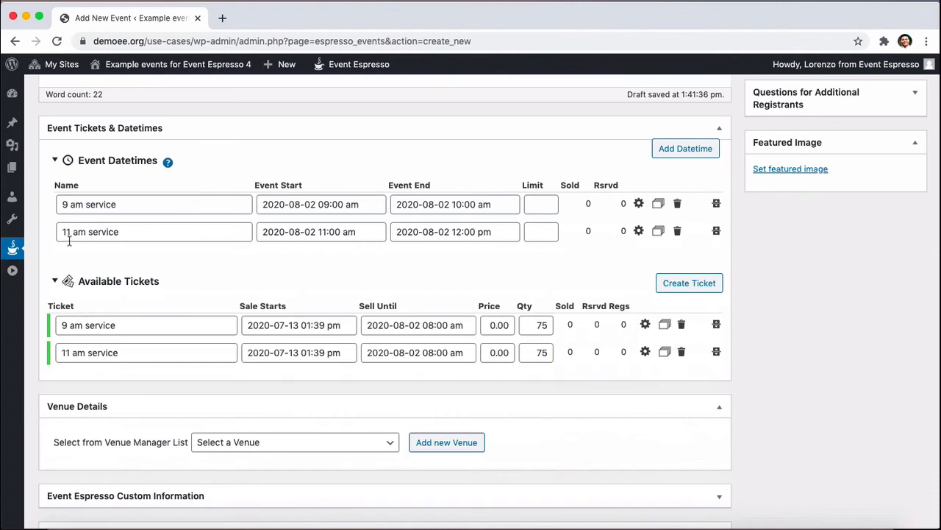
mouse_move(579, 235)
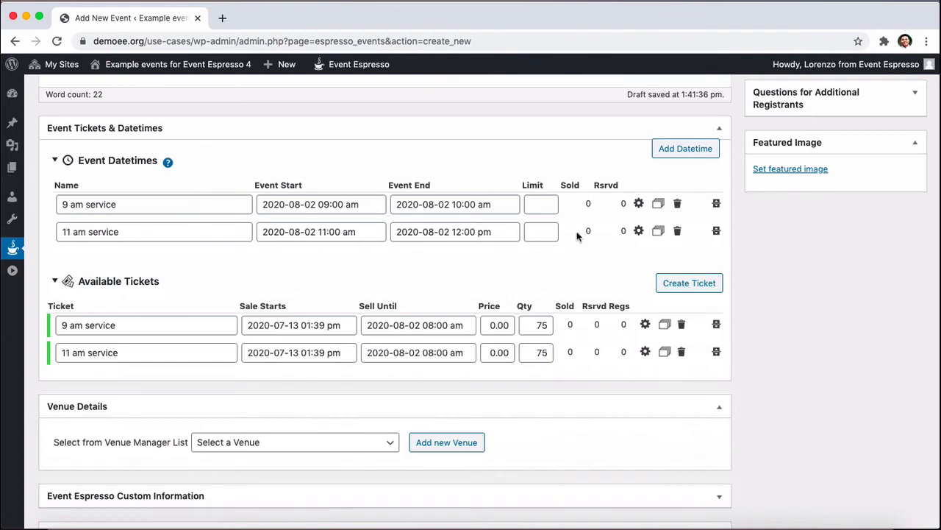
mouse_move(638, 231)
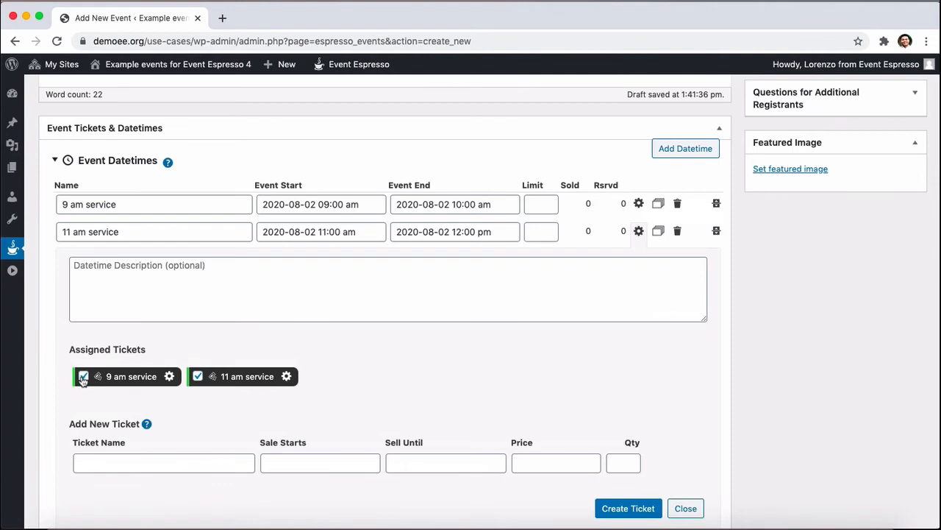
left_click(83, 377)
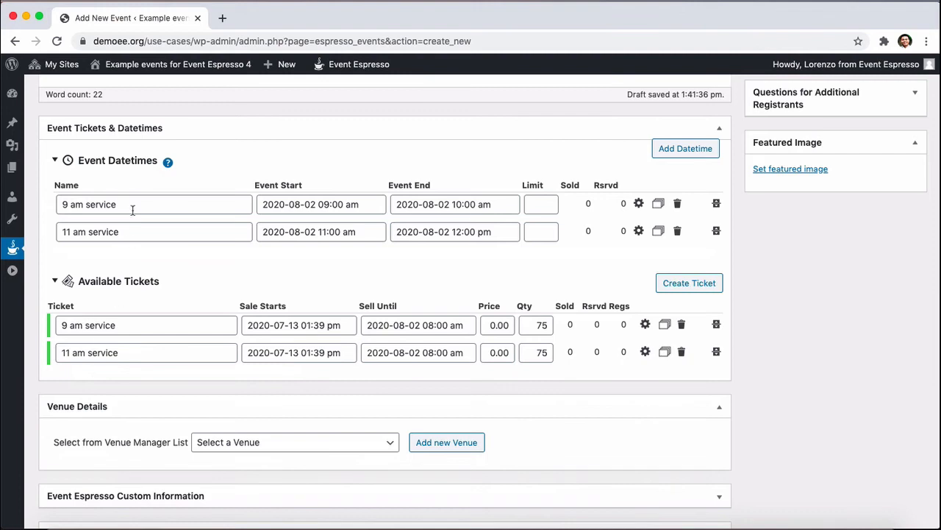
mouse_move(115, 250)
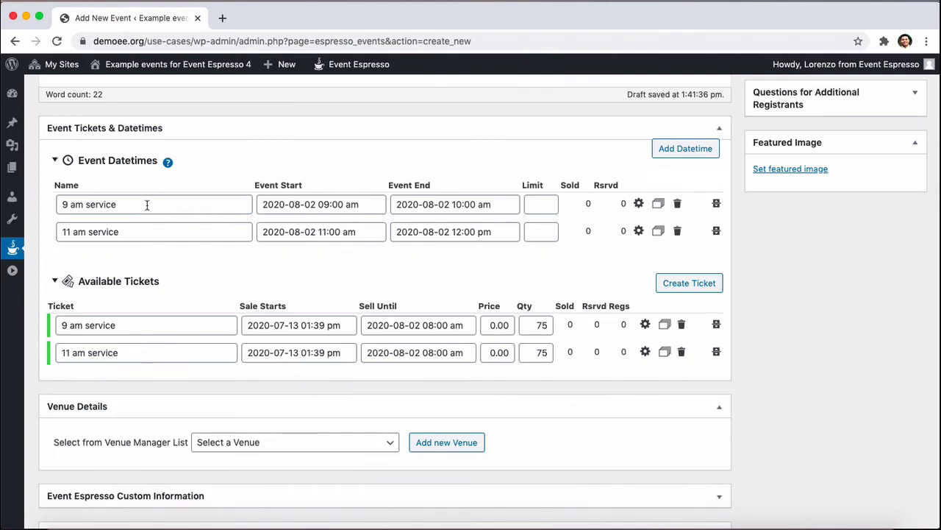
mouse_move(130, 350)
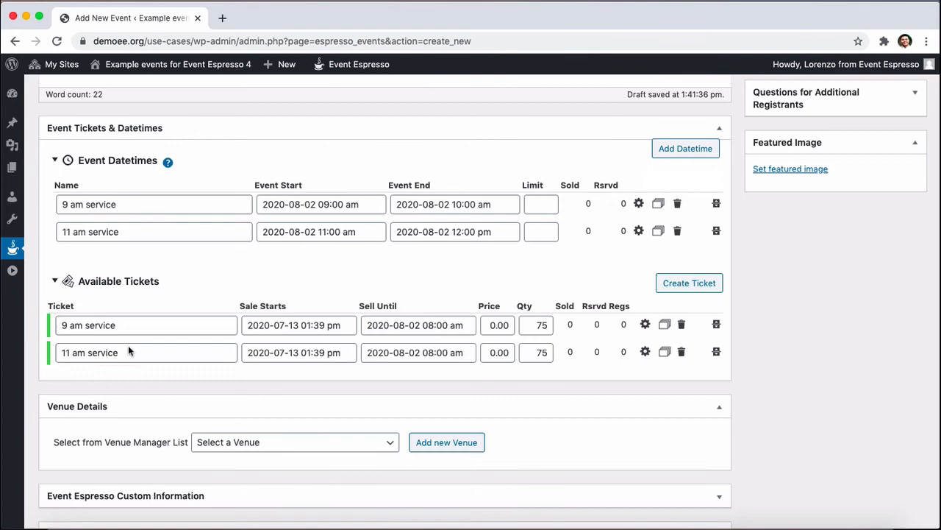
mouse_move(241, 296)
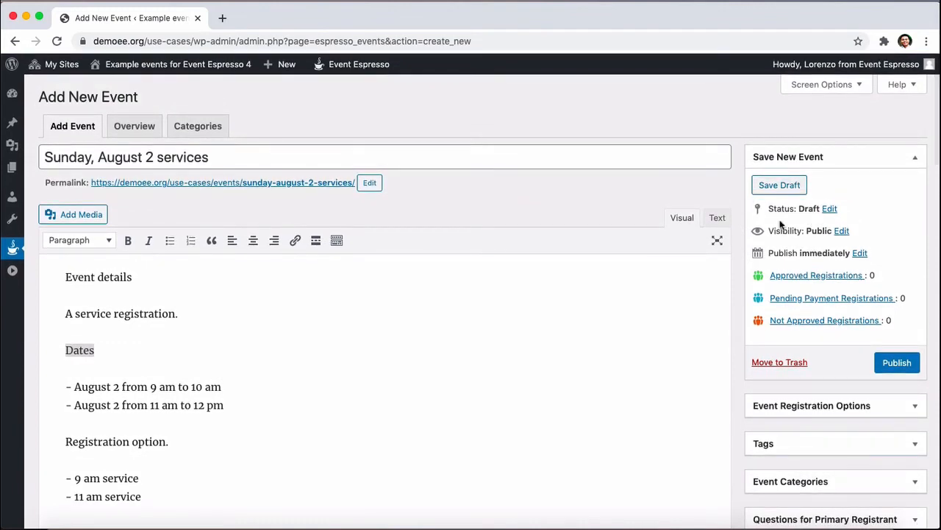
Save the event as a draft and bring up the permalink's link options
left_click(780, 185)
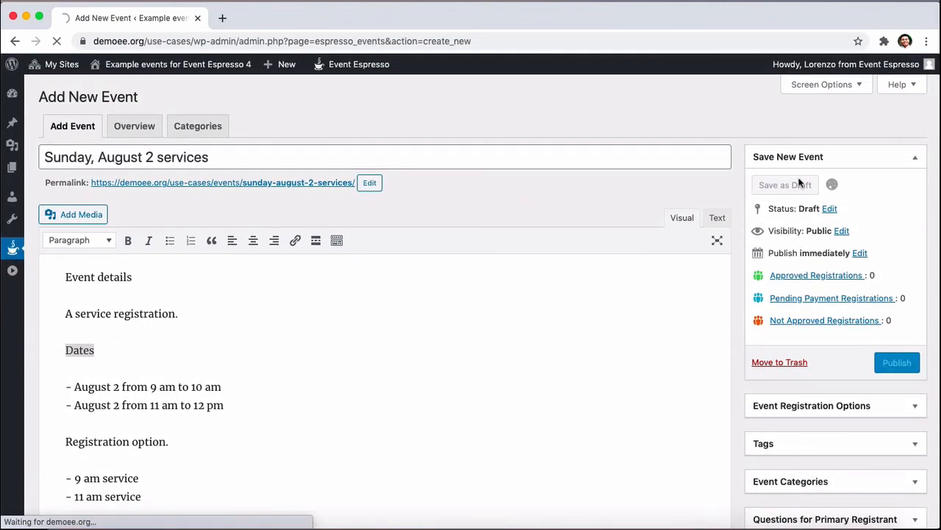
left_click(786, 186)
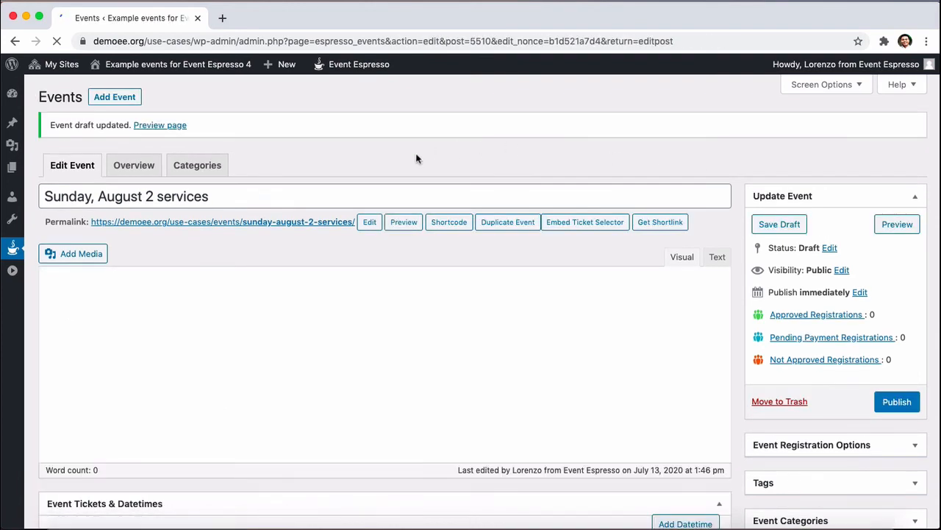
right_click(221, 221)
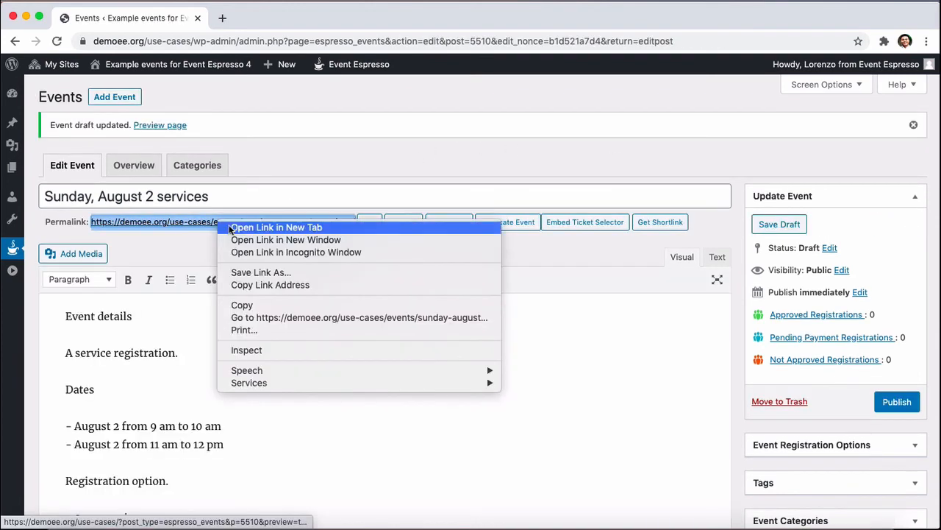
Open the event preview in a new tab and view both $0.00 tickets and August 2 times
left_click(276, 227)
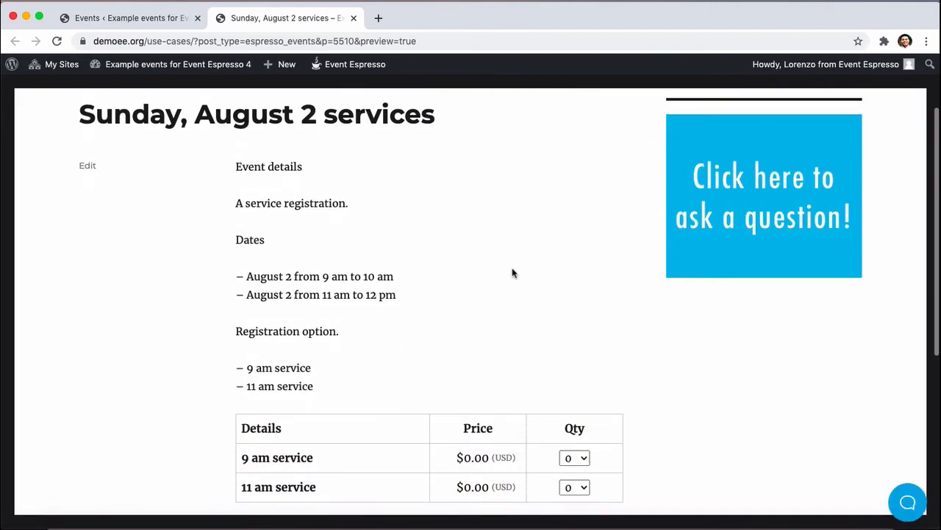
scroll("down", 3)
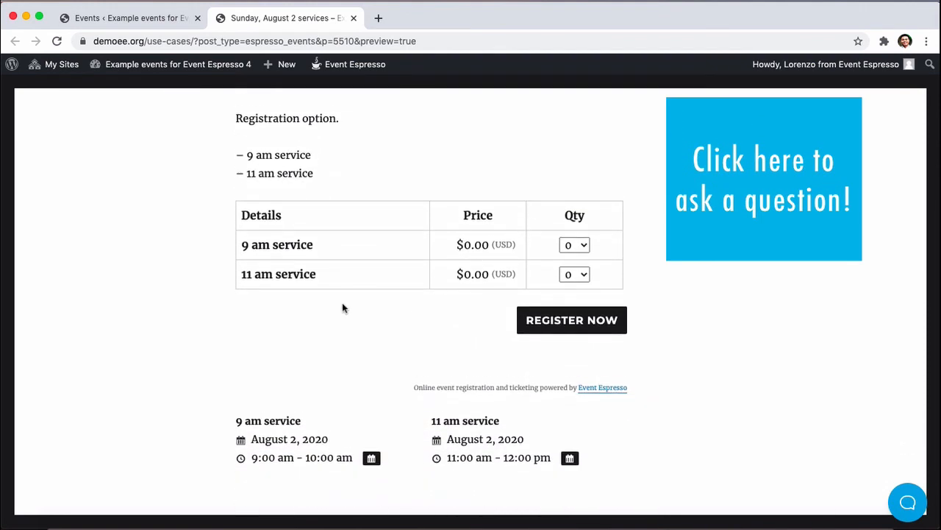
mouse_move(354, 302)
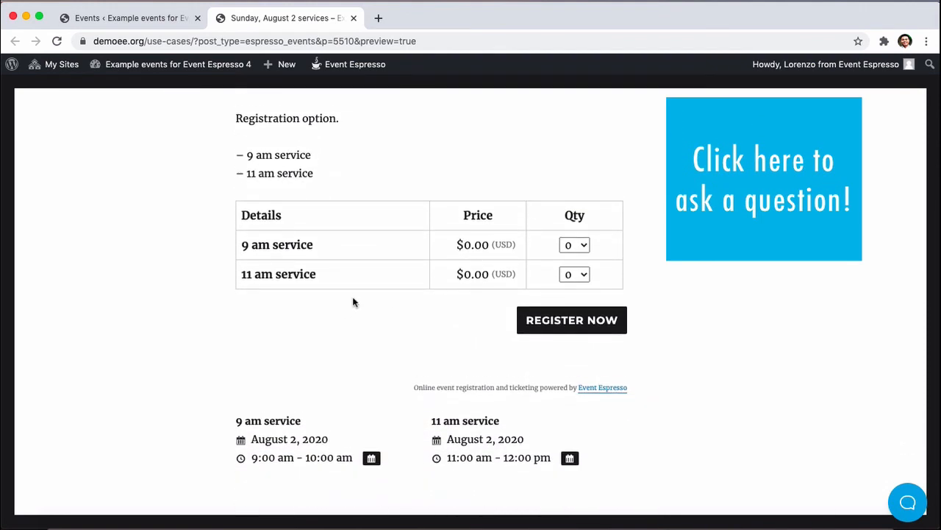
mouse_move(306, 226)
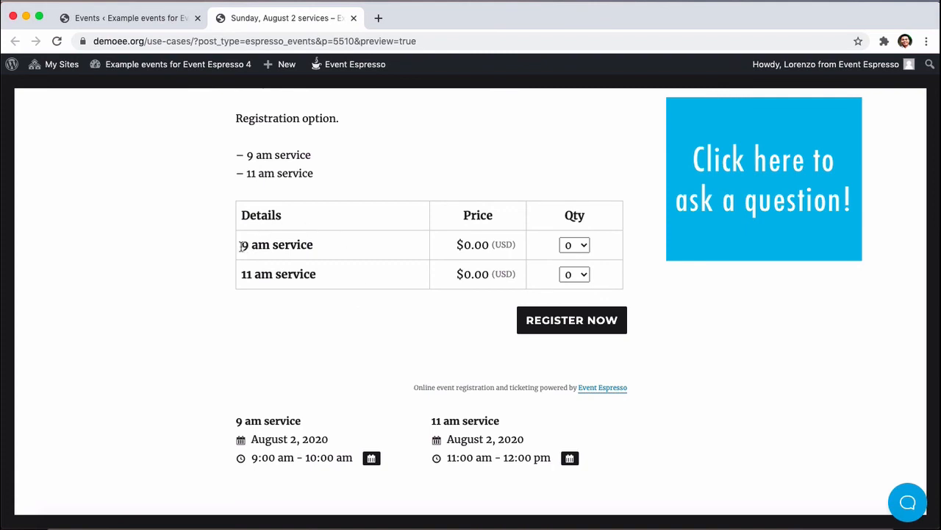
mouse_move(240, 281)
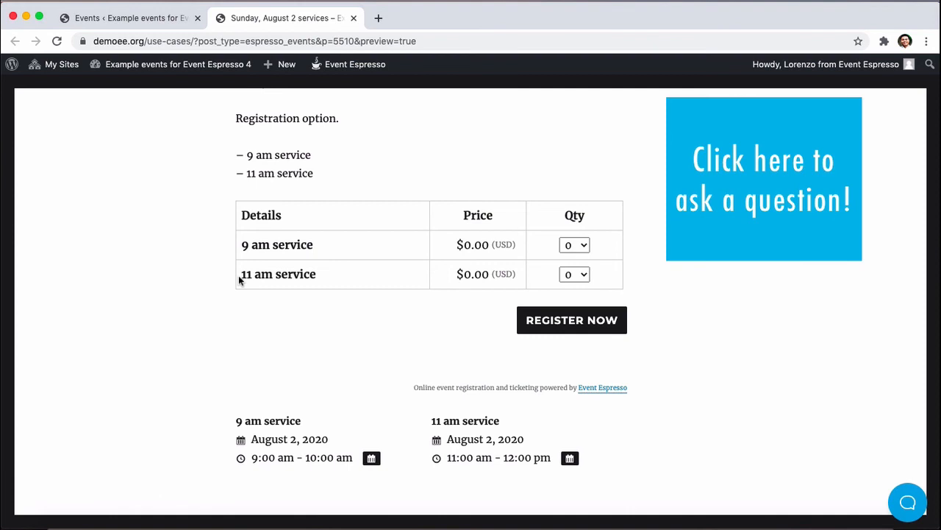
mouse_move(247, 309)
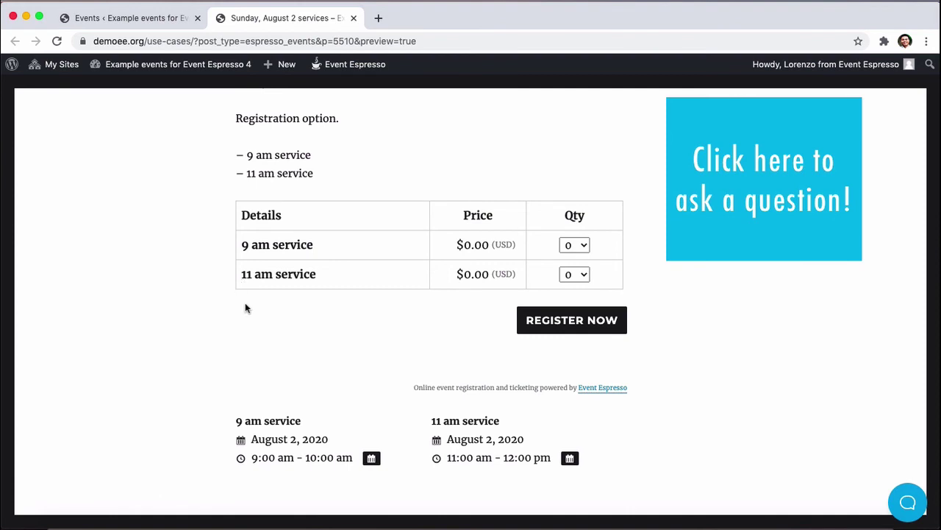
mouse_move(256, 303)
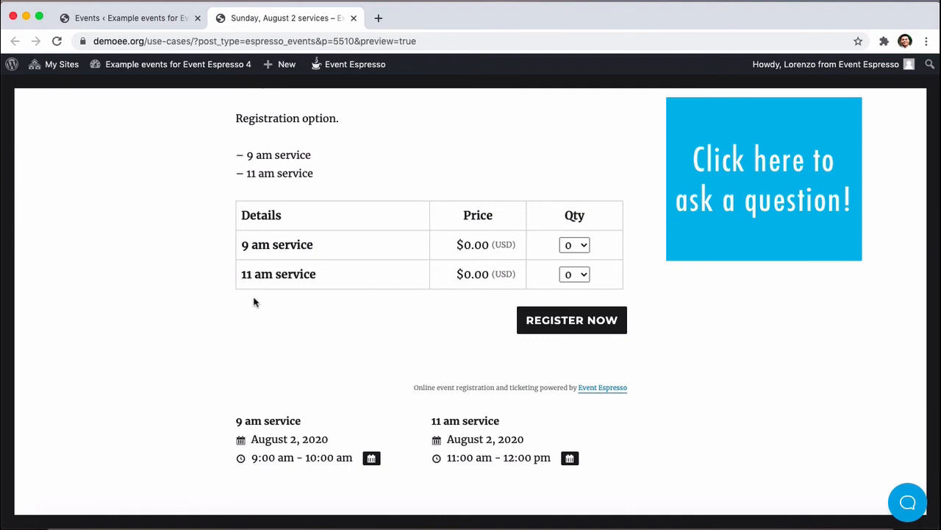
mouse_move(294, 315)
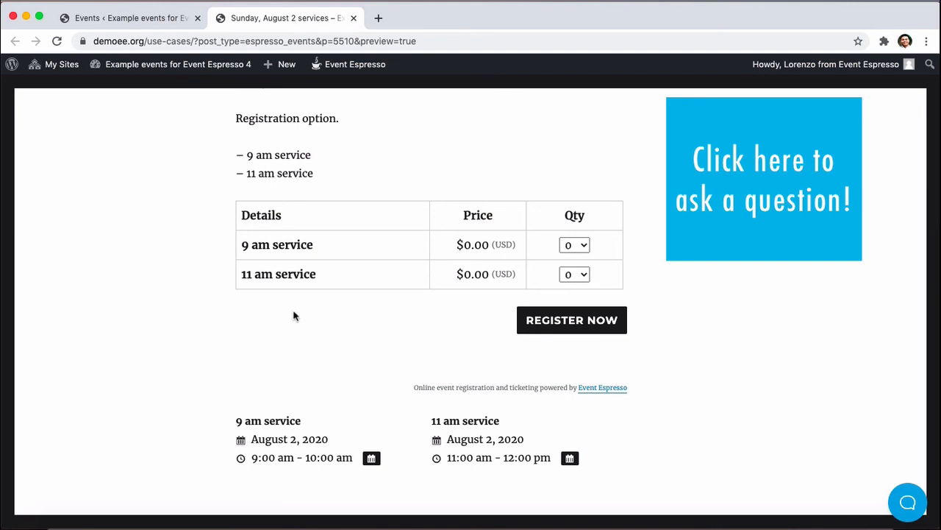
mouse_move(279, 312)
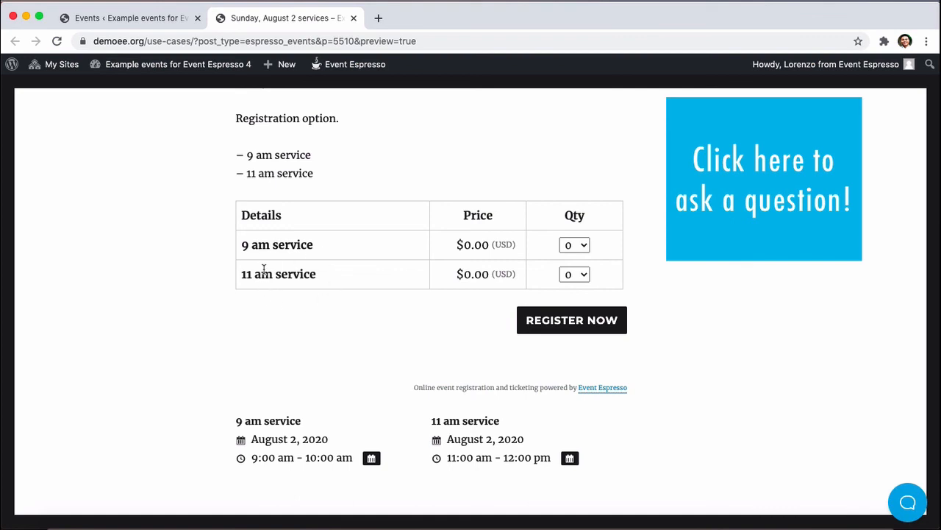
mouse_move(238, 253)
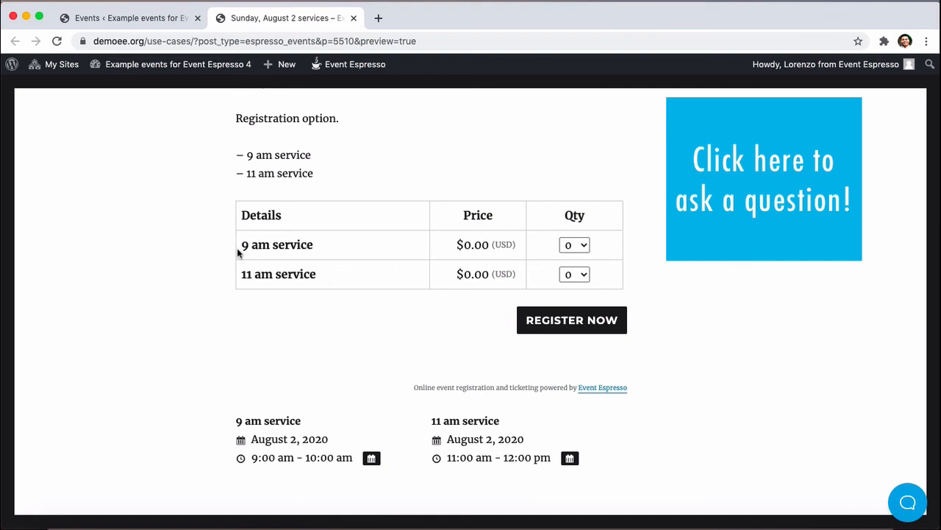
mouse_move(309, 309)
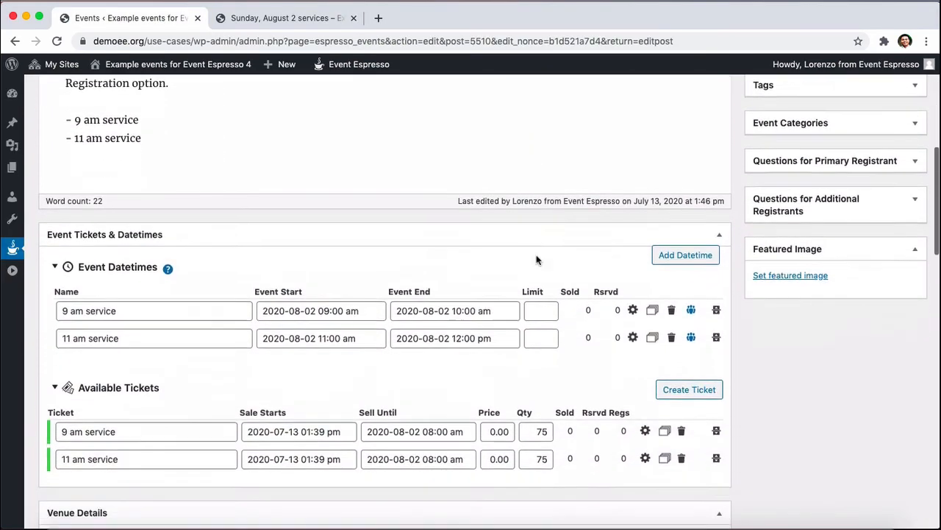
Scroll through the editor to review the two datetimes and two tickets
scroll("down", 3)
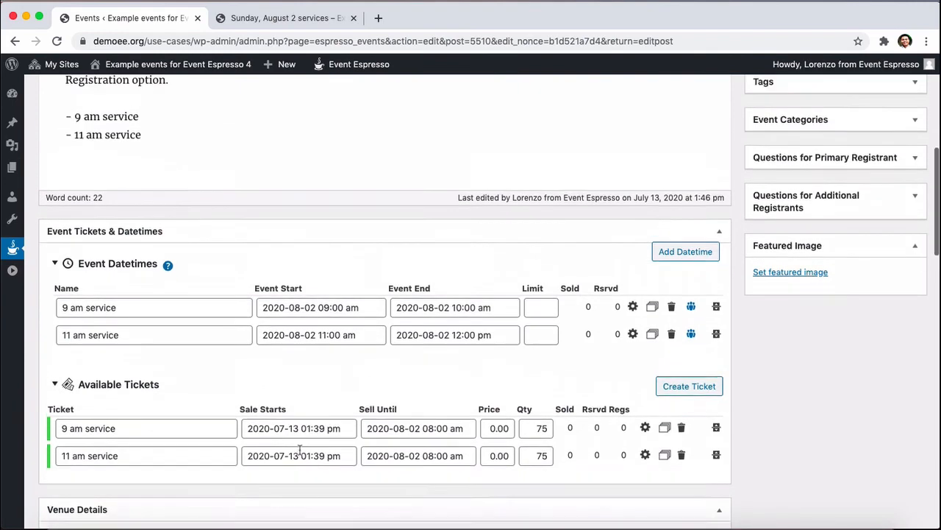
scroll("up", 3)
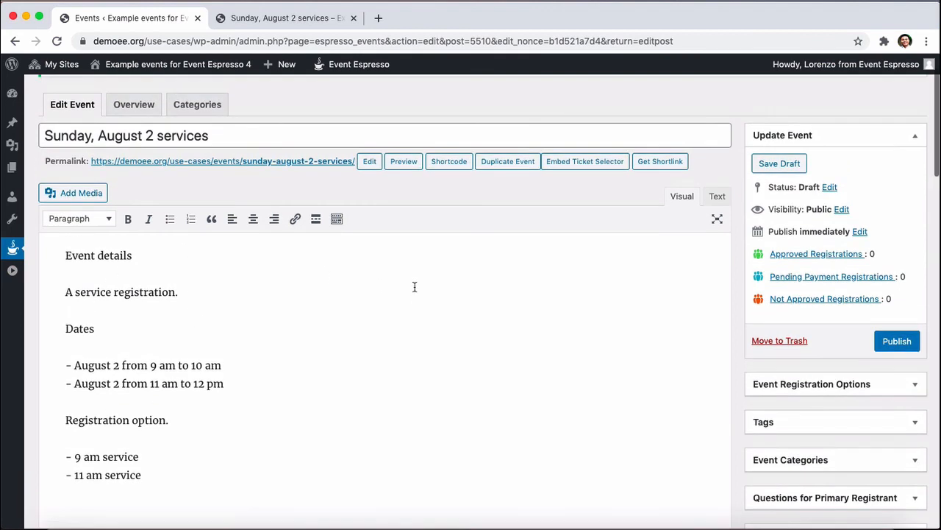
mouse_move(897, 341)
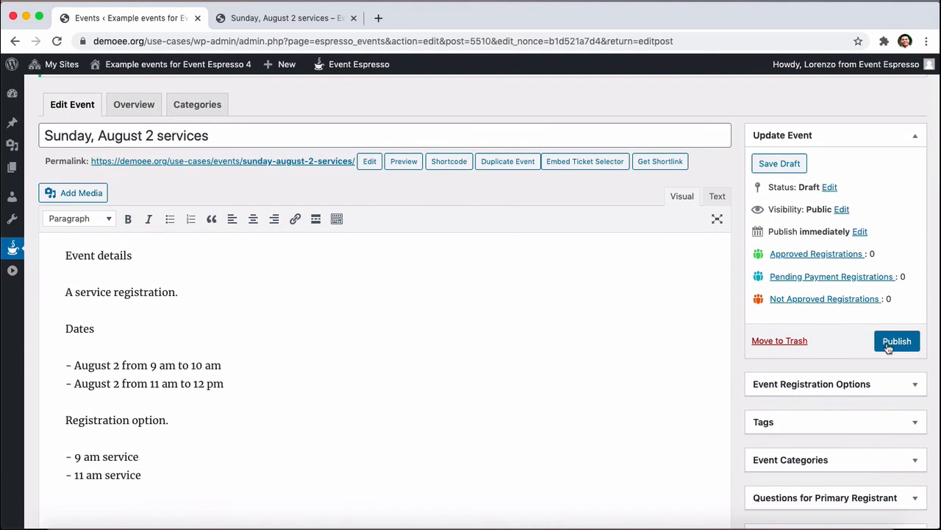
mouse_move(736, 300)
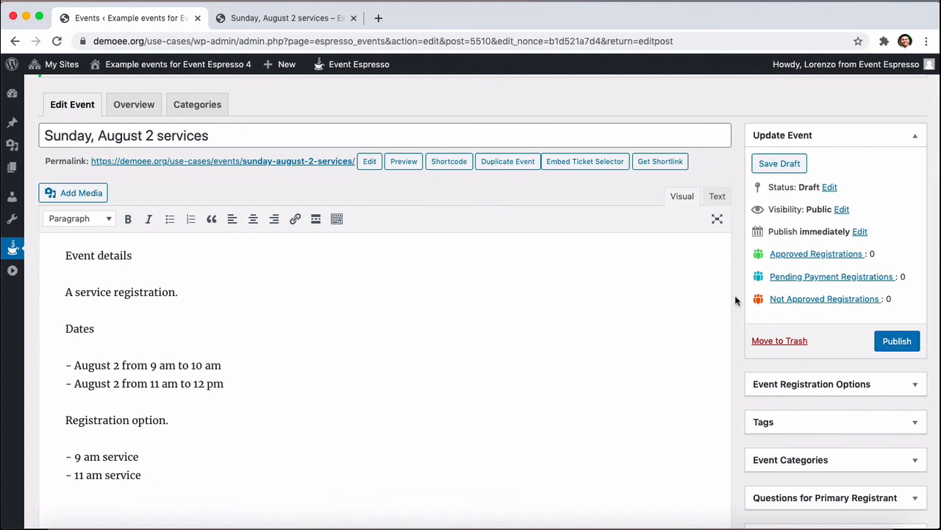